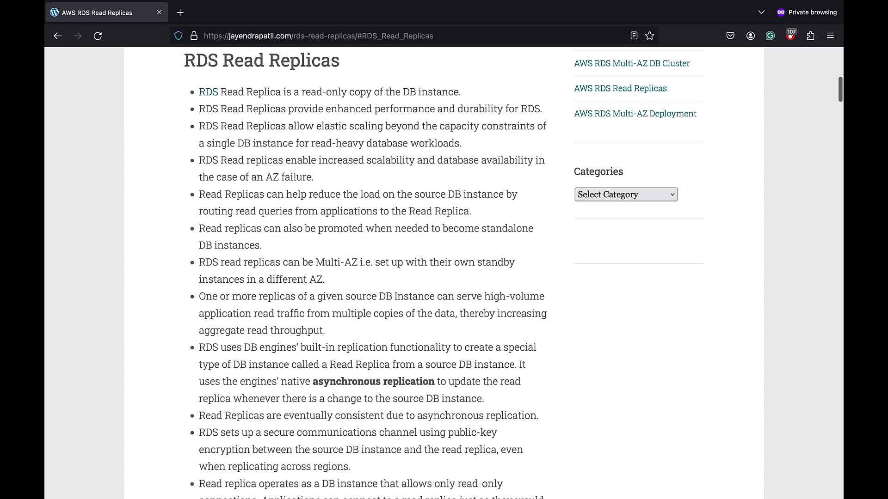
- Scroll the jayendrapatil.com RDS Read Replicas article down to its replication diagram
{"action": "scroll", "scroll_direction": "down", "scroll_amount": 3}
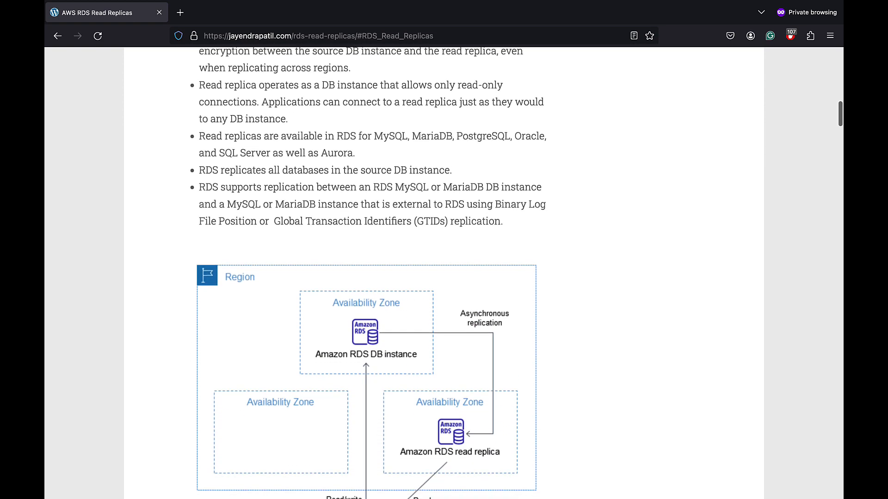
{"action": "scroll", "scroll_direction": "down", "scroll_amount": 3}
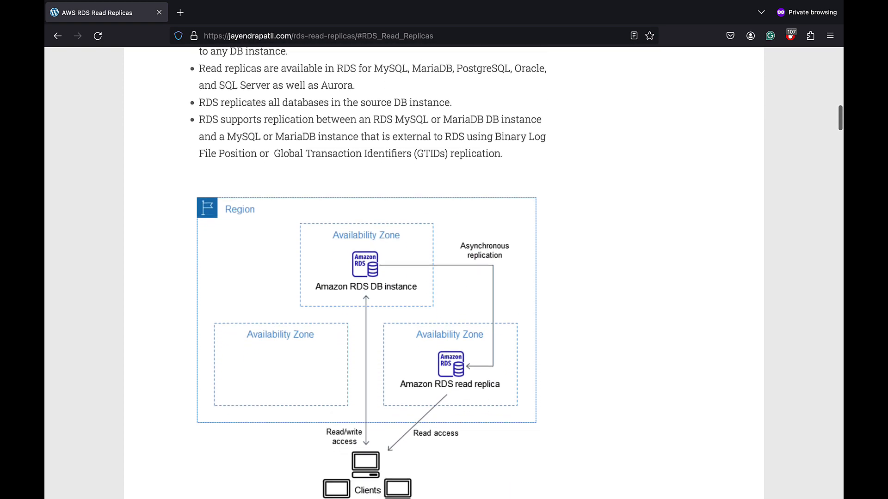
{"action": "scroll", "scroll_direction": "down", "scroll_amount": 3}
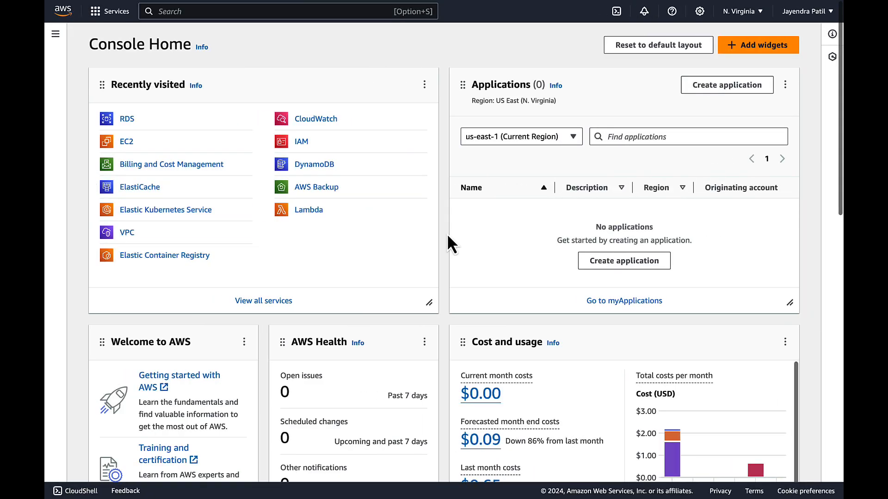
{"action": "mouse_move", "coordinate": [272, 11]}
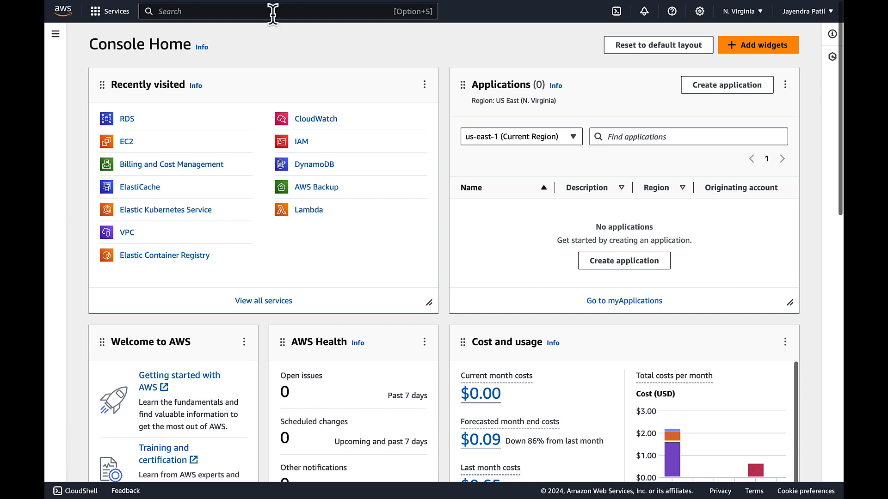
- Open the Amazon RDS Databases list and dismiss the Aurora I/O-Optimized and Blue/Green banners
{"action": "left_click", "coordinate": [126, 119]}
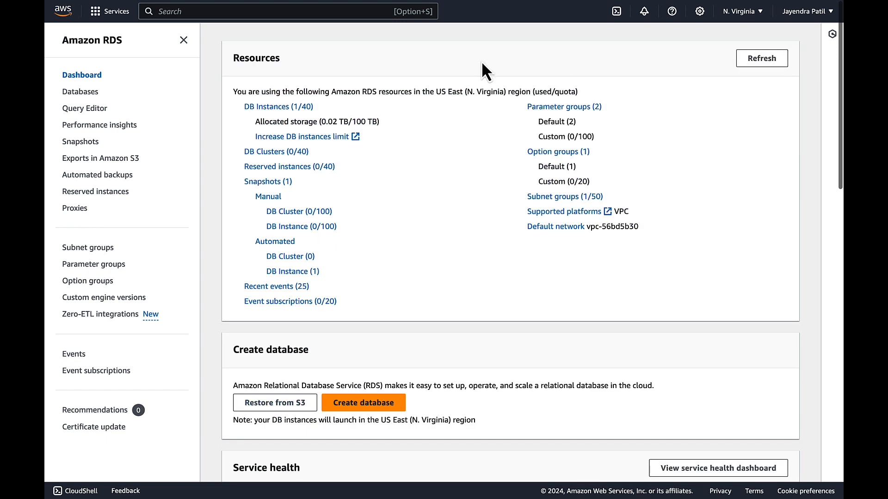
{"action": "mouse_move", "coordinate": [512, 48]}
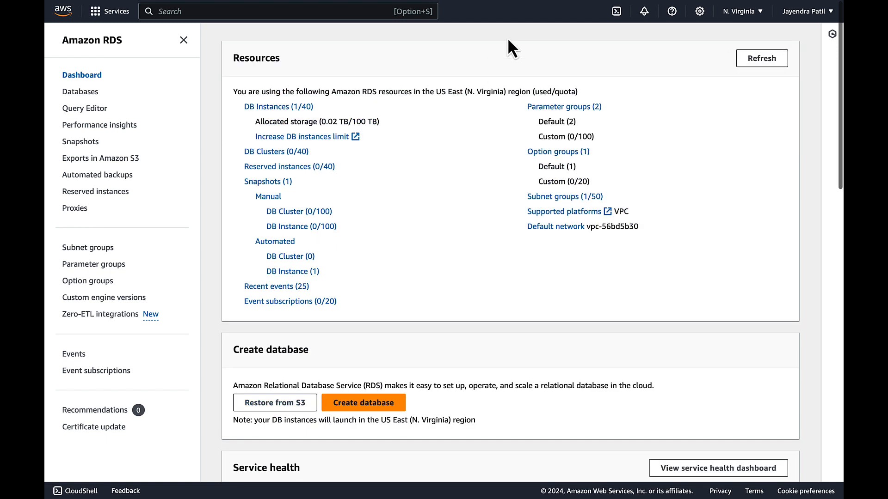
{"action": "mouse_move", "coordinate": [94, 94]}
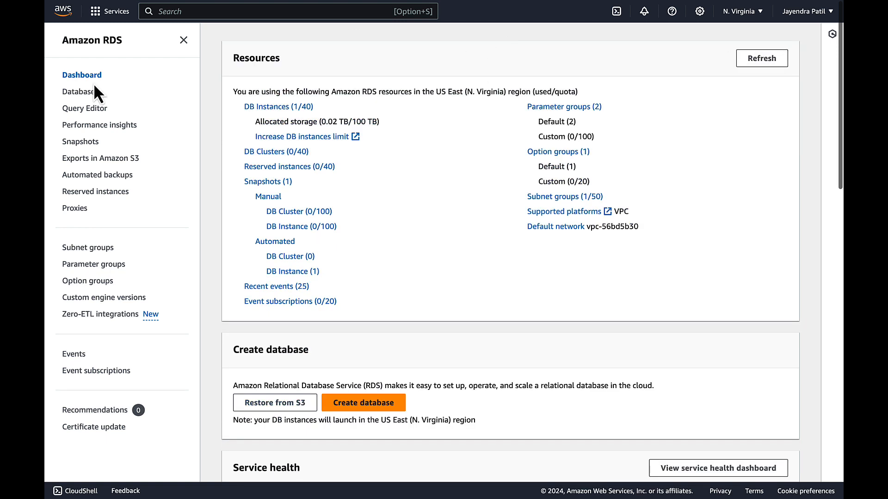
{"action": "left_click", "coordinate": [78, 92]}
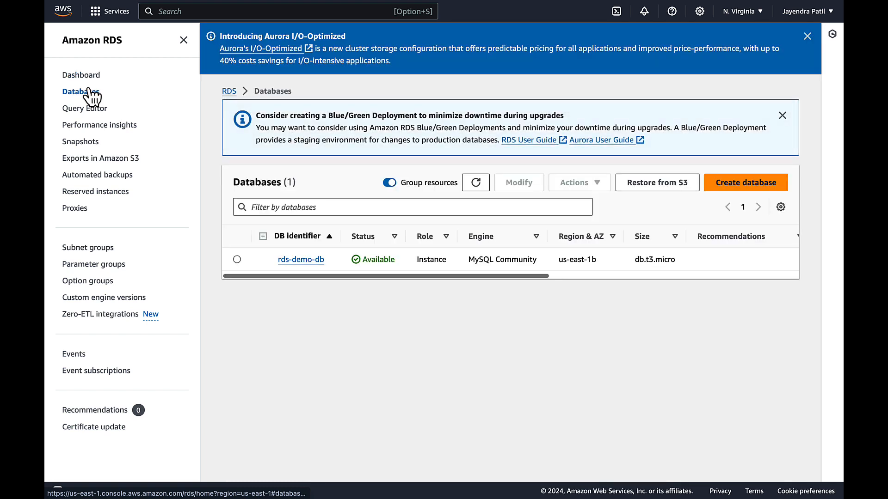
{"action": "left_click", "coordinate": [807, 36]}
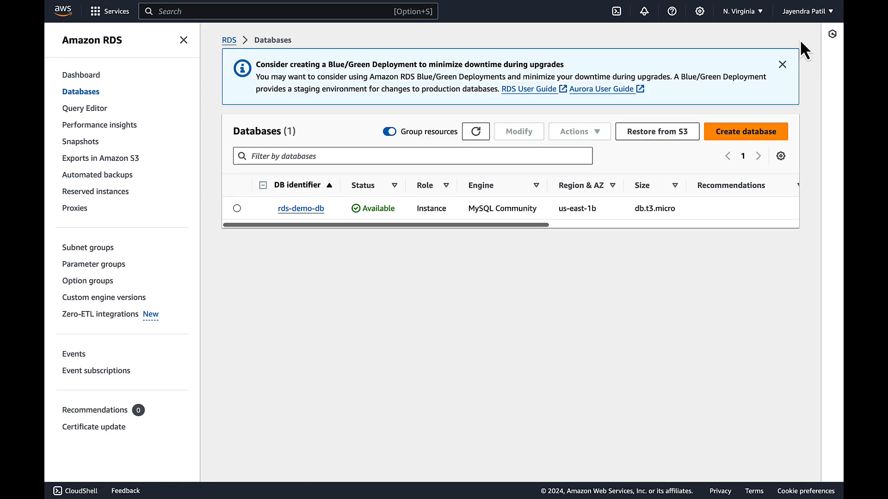
{"action": "left_click", "coordinate": [782, 63]}
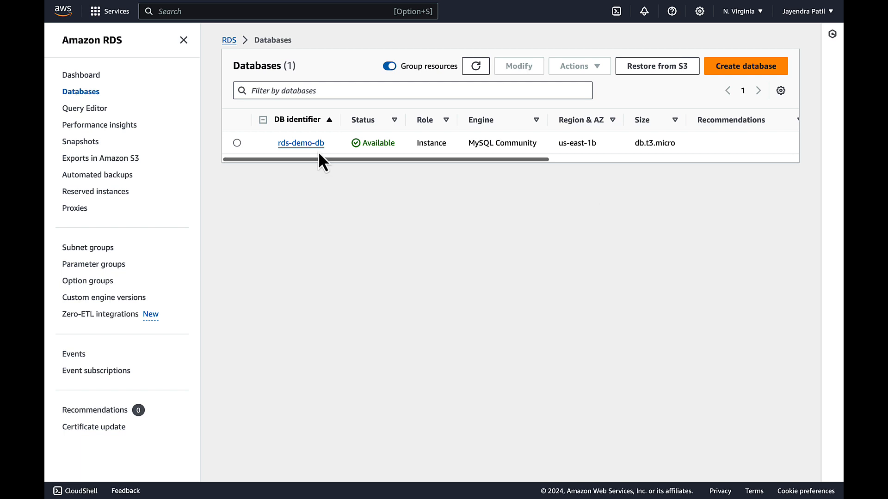
- Select rds-demo-db and choose Create read replica from the Actions menu
{"action": "left_click", "coordinate": [237, 142]}
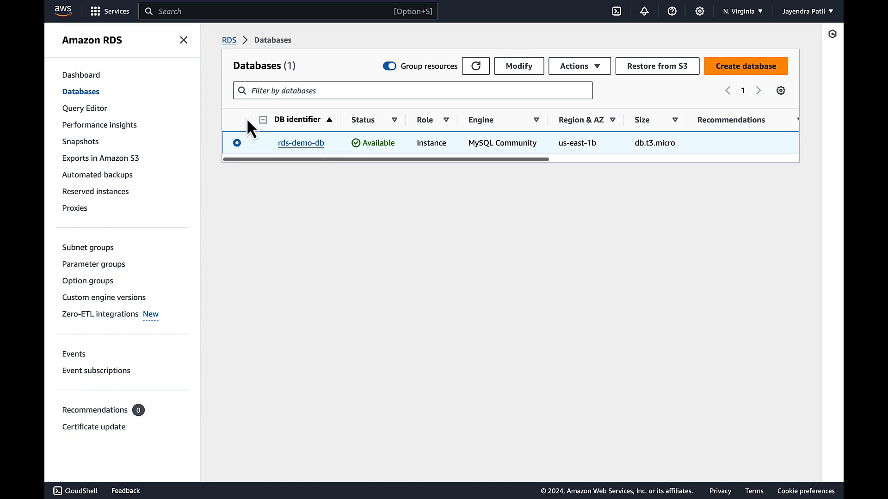
{"action": "left_click", "coordinate": [573, 65]}
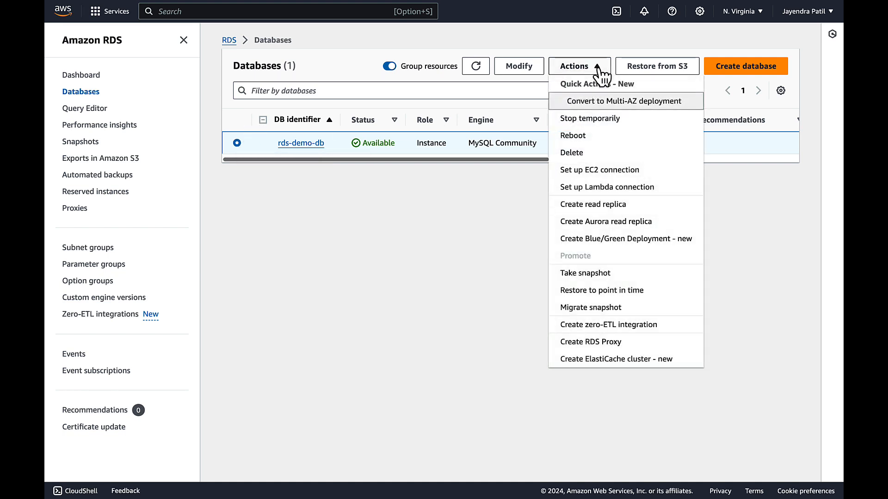
{"action": "mouse_move", "coordinate": [593, 203]}
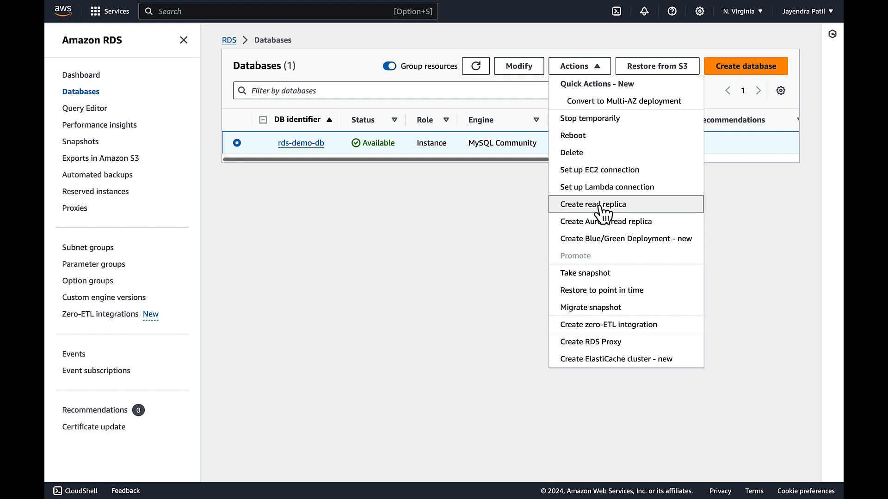
{"action": "left_click", "coordinate": [594, 204]}
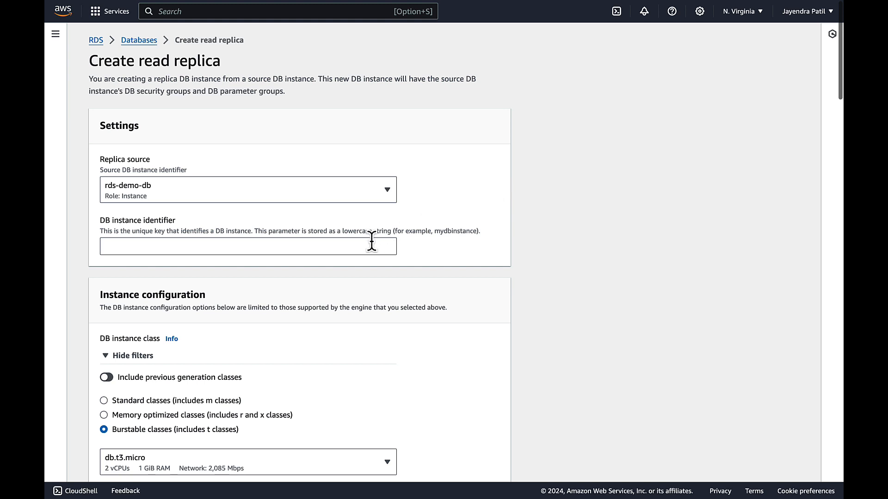
- Enter rds-demo-rr as the replica's DB instance identifier and scroll to Instance configuration
{"action": "type", "text": "rds-demo-"}
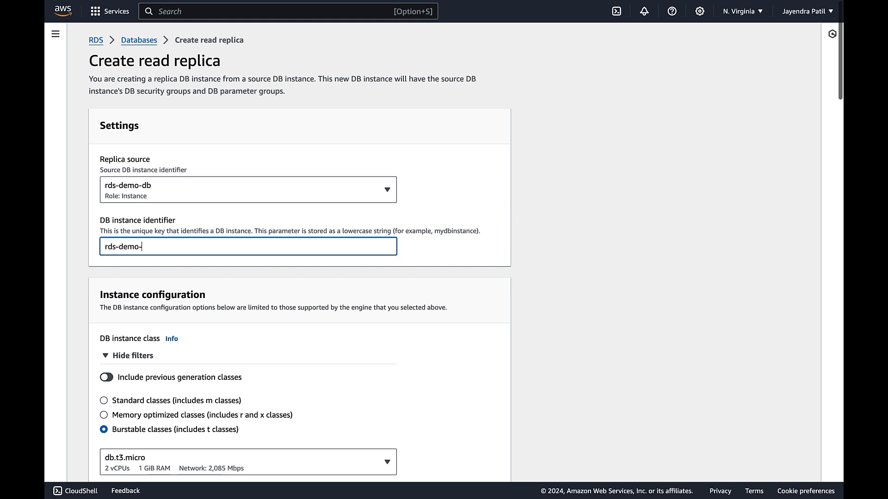
{"action": "type", "text": "rr"}
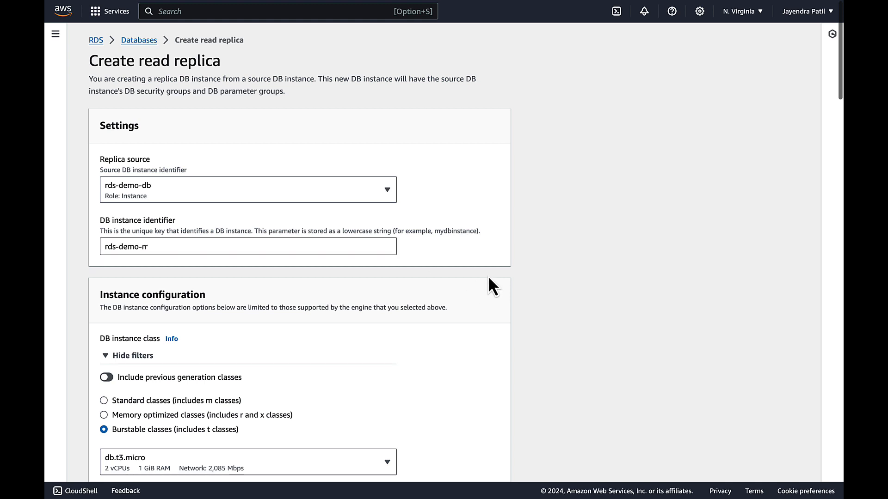
{"action": "scroll", "scroll_direction": "down", "scroll_amount": 3}
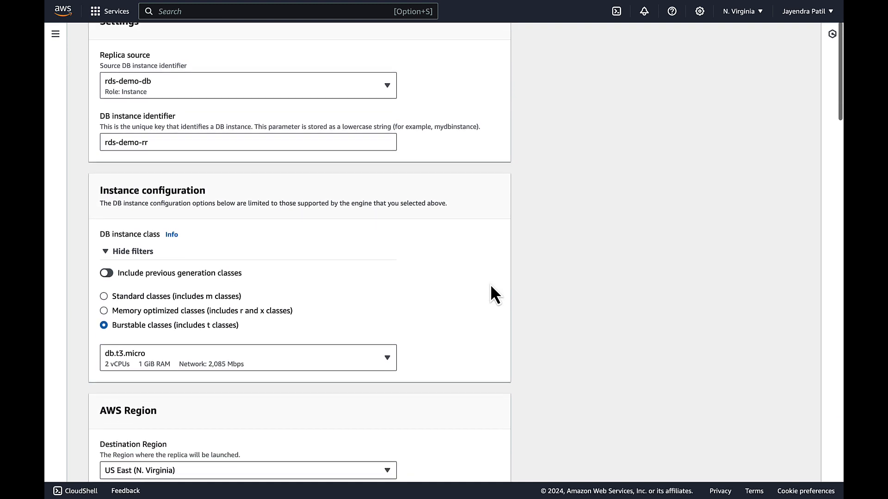
{"action": "scroll", "scroll_direction": "down", "scroll_amount": 3}
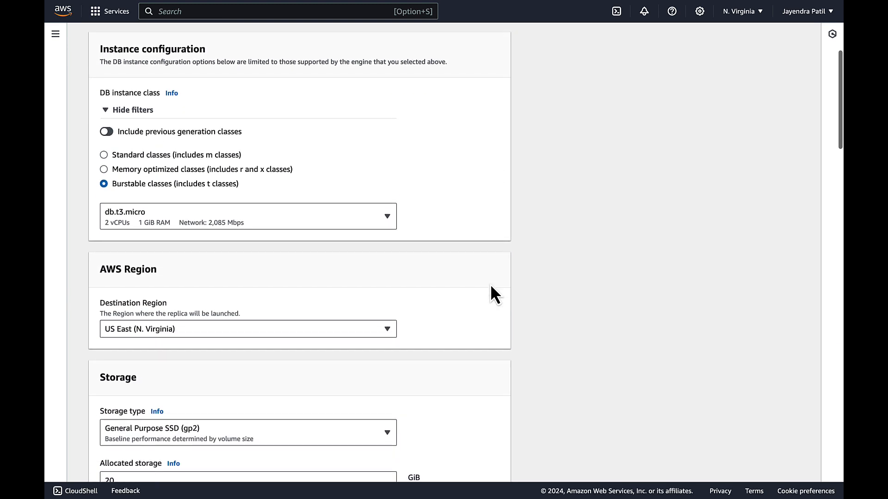
{"action": "mouse_move", "coordinate": [441, 235]}
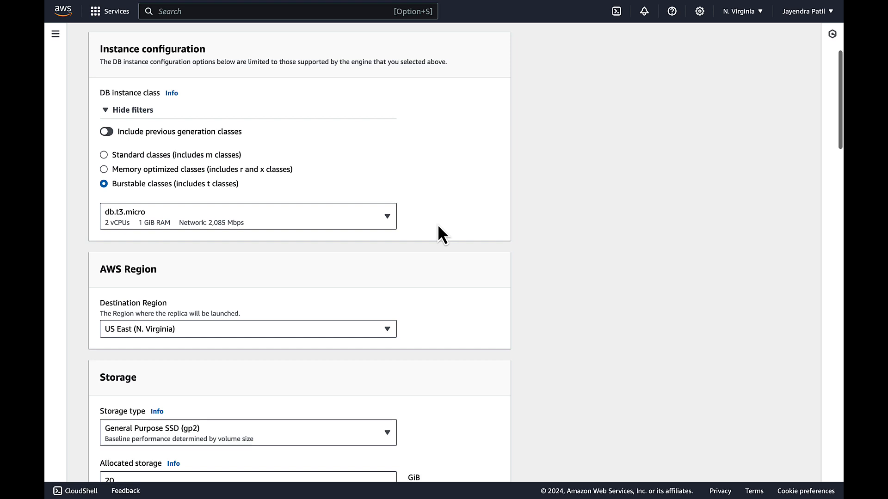
{"action": "scroll", "scroll_direction": "down", "scroll_amount": 3}
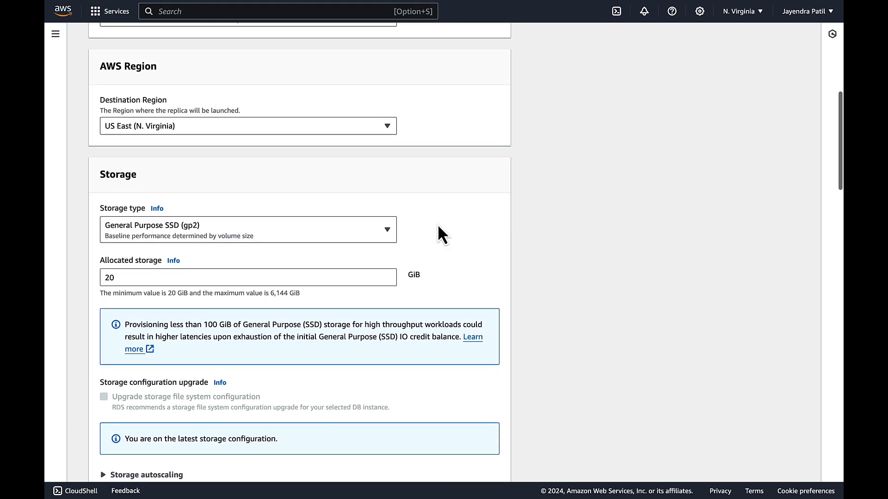
{"action": "scroll", "scroll_direction": "down", "scroll_amount": 3}
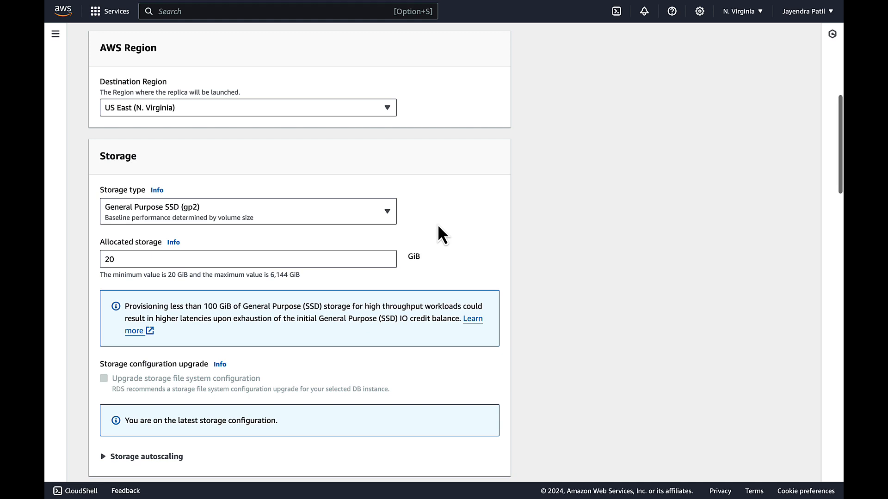
{"action": "mouse_move", "coordinate": [422, 116]}
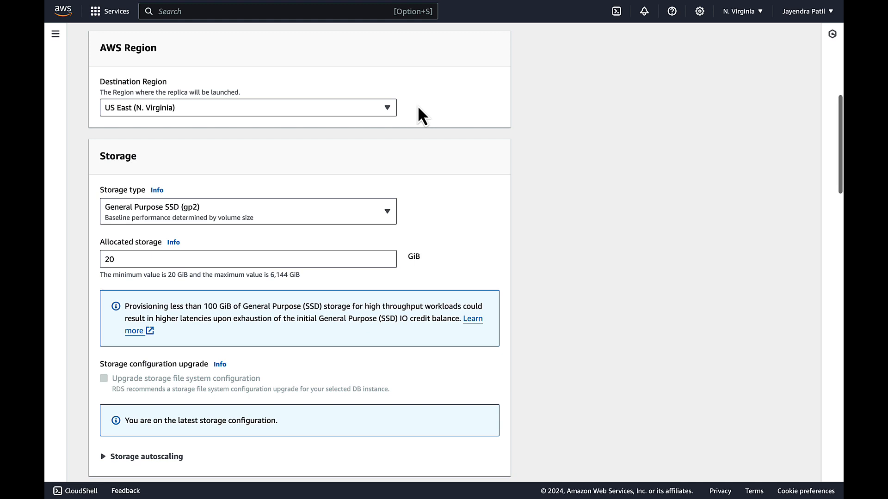
{"action": "scroll", "scroll_direction": "down", "scroll_amount": 3}
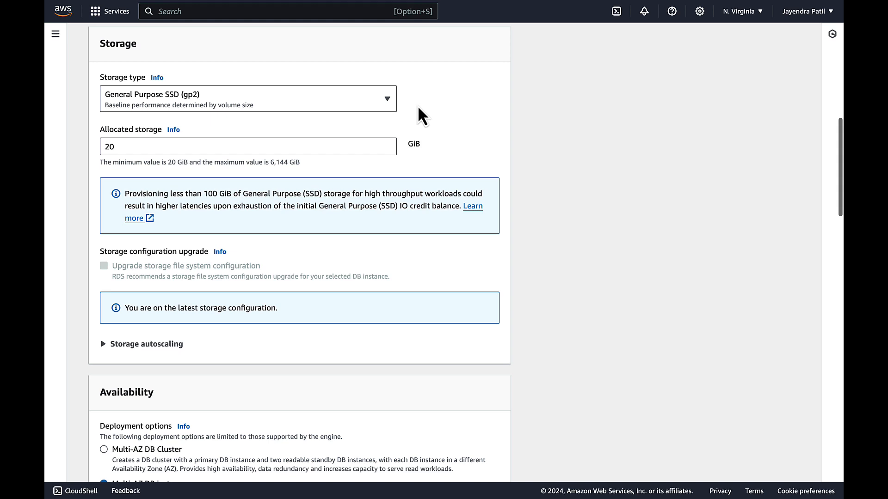
{"action": "mouse_move", "coordinate": [422, 116]}
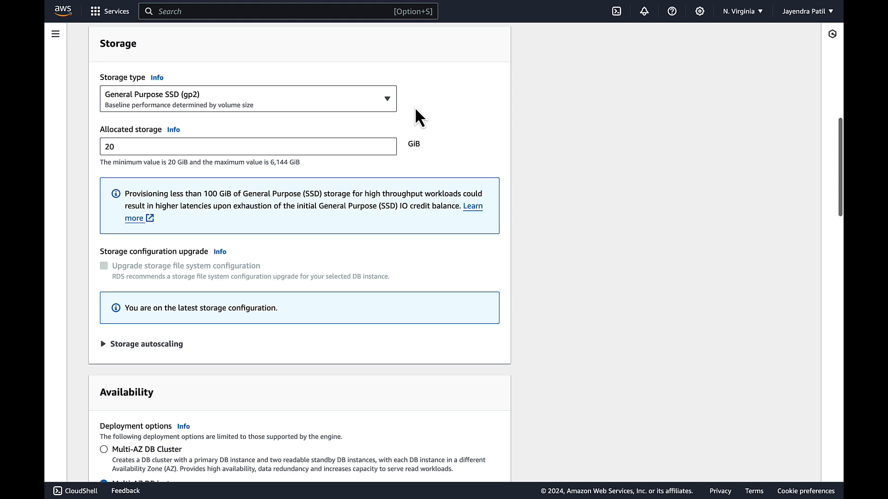
{"action": "left_click", "coordinate": [103, 343]}
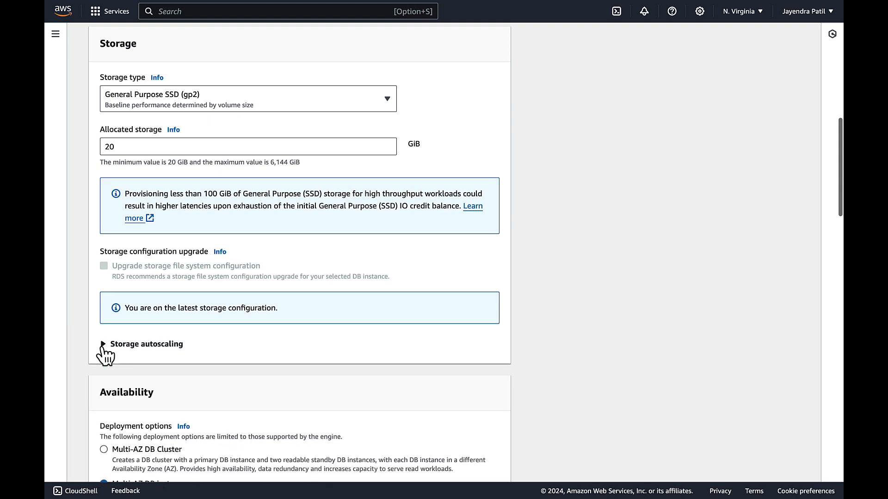
{"action": "mouse_move", "coordinate": [344, 348]}
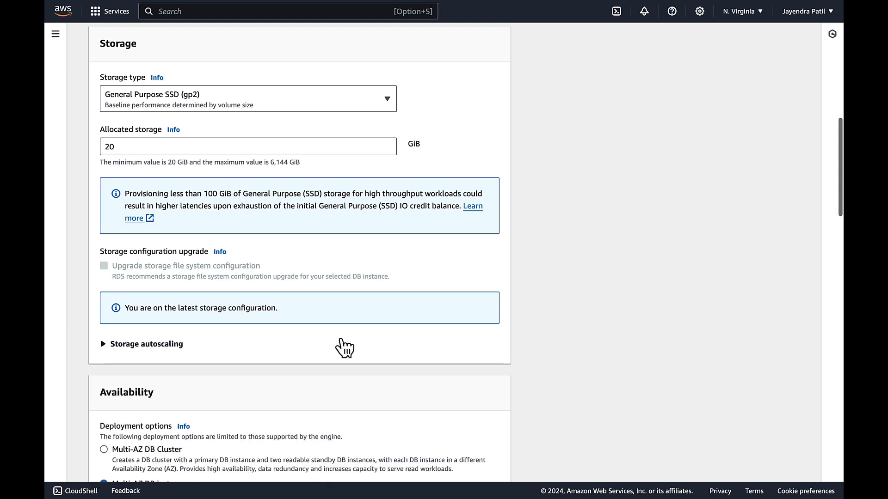
- Set the replica to a single DB instance deployment with public access enabled
{"action": "scroll", "scroll_direction": "down", "scroll_amount": 3}
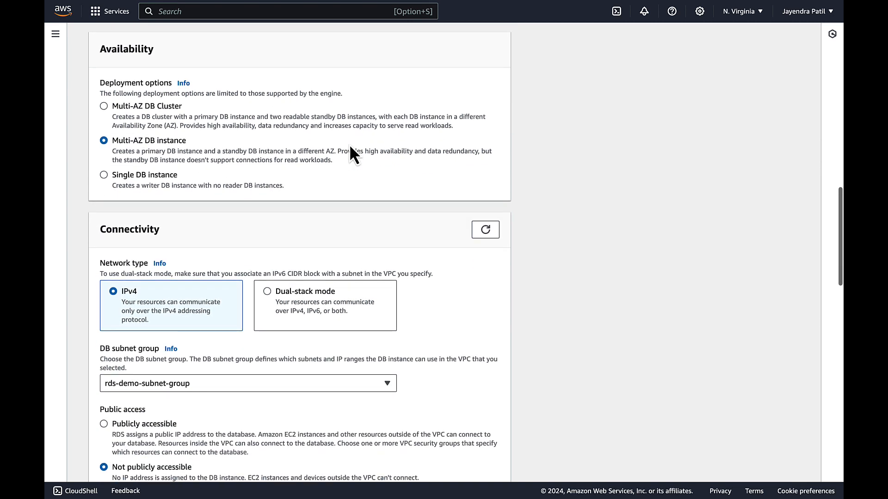
{"action": "mouse_move", "coordinate": [139, 186]}
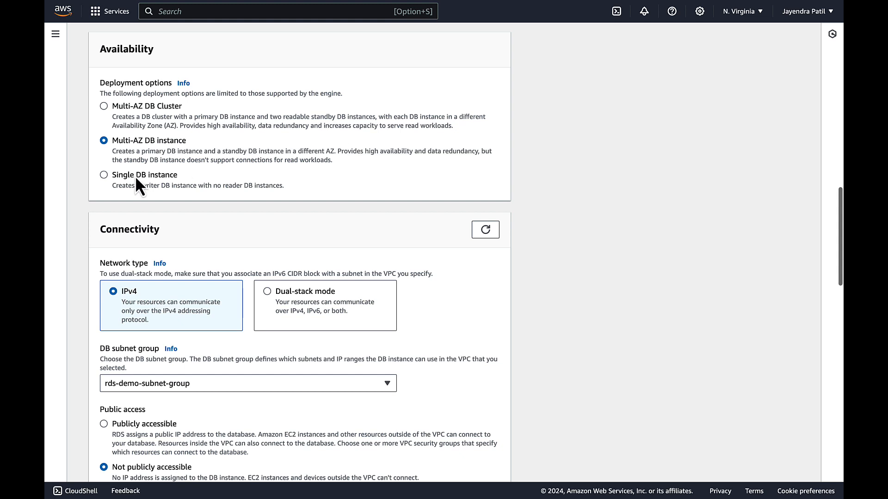
{"action": "left_click", "coordinate": [103, 174]}
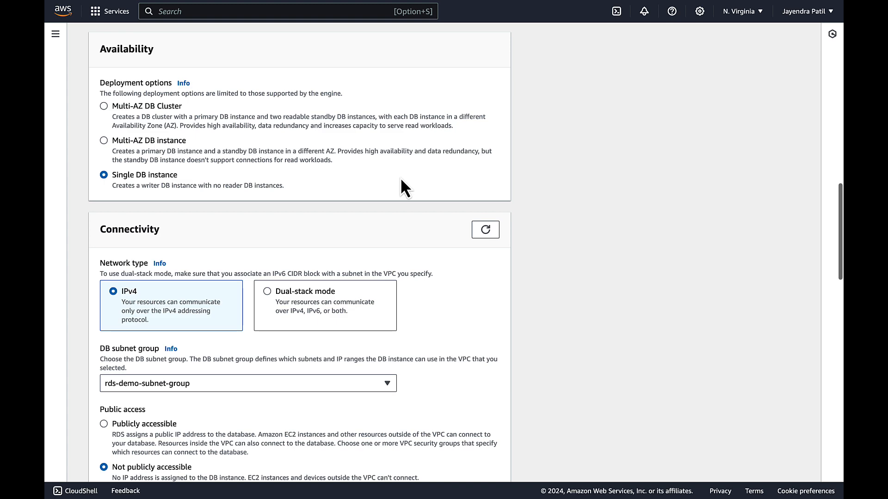
{"action": "scroll", "scroll_direction": "down", "scroll_amount": 3}
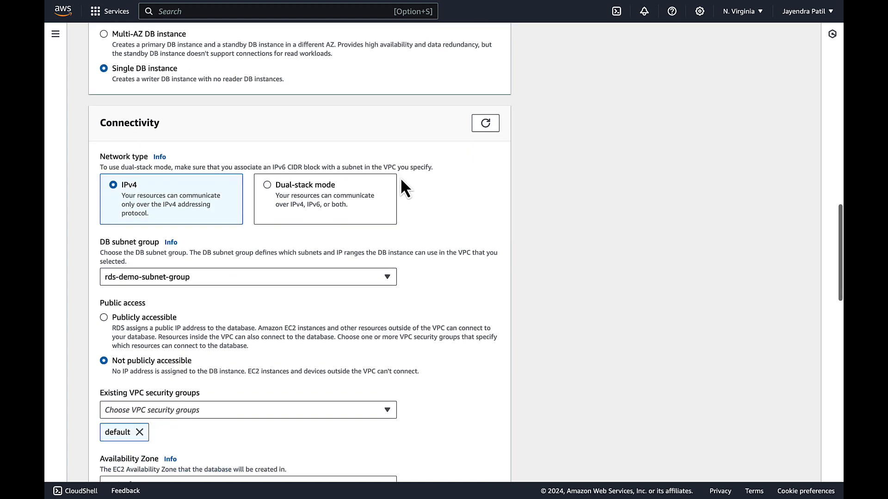
{"action": "scroll", "scroll_direction": "down", "scroll_amount": 3}
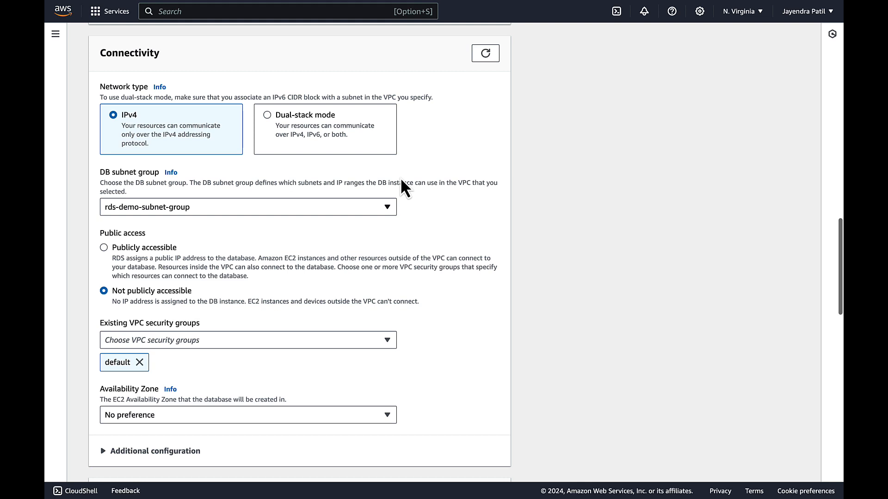
{"action": "mouse_move", "coordinate": [117, 253]}
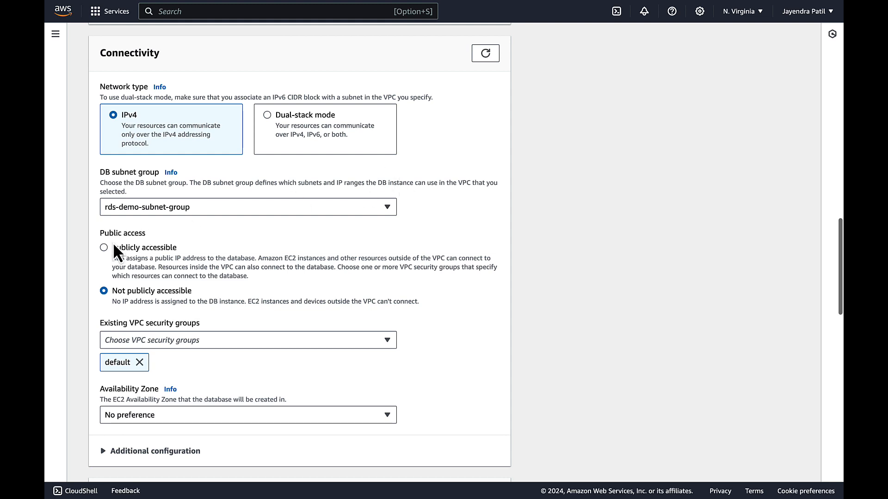
{"action": "left_click", "coordinate": [104, 247]}
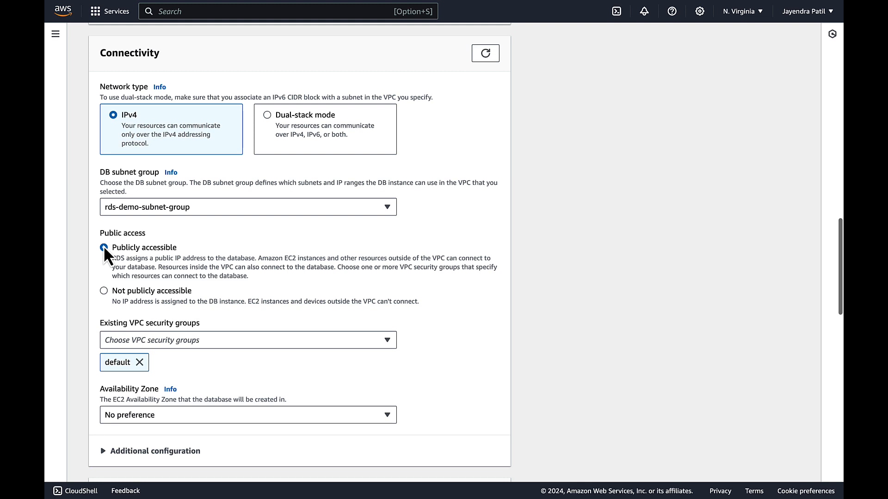
- Submit the rds-demo-rr replica with default authentication, encryption and maintenance settings
{"action": "scroll", "scroll_direction": "down", "scroll_amount": 3}
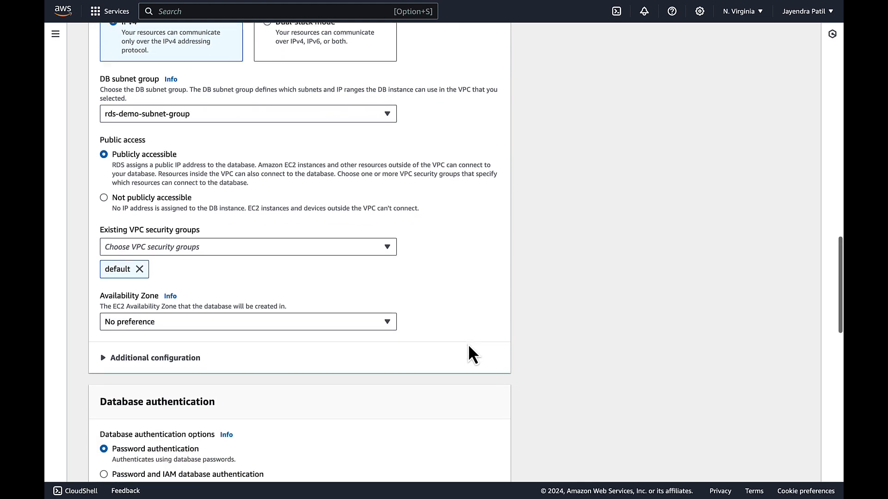
{"action": "scroll", "scroll_direction": "down", "scroll_amount": 3}
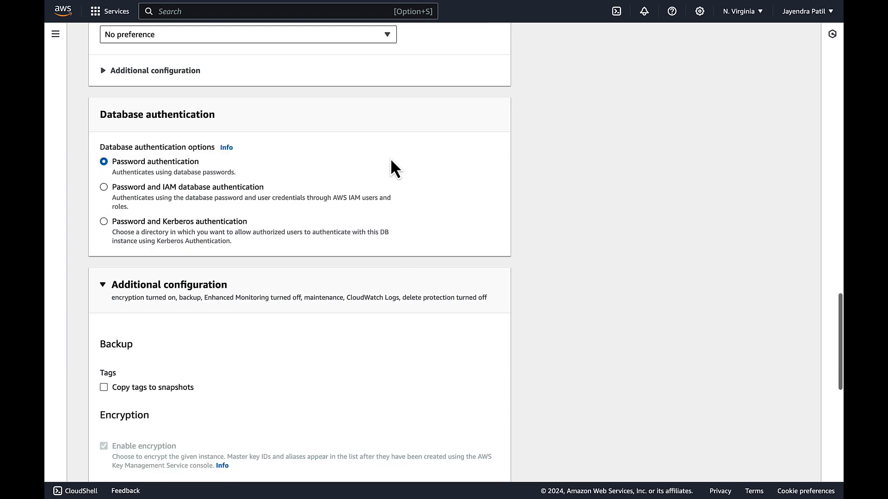
{"action": "scroll", "scroll_direction": "down", "scroll_amount": 3}
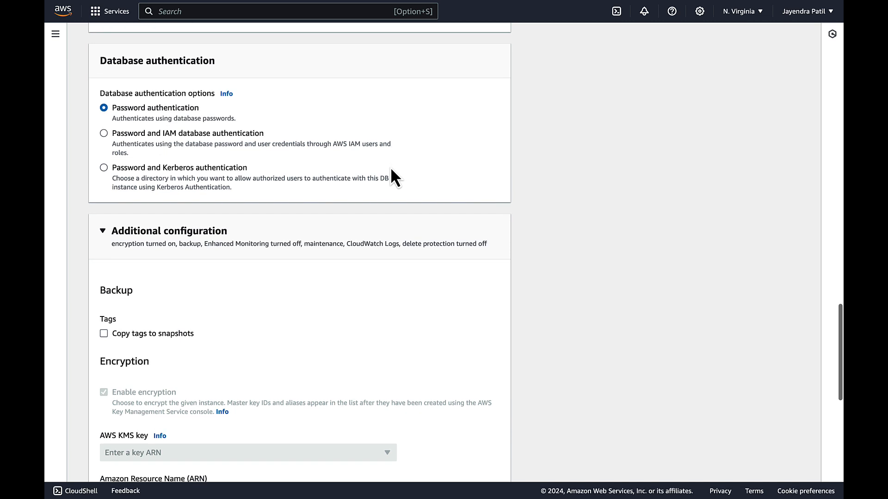
{"action": "scroll", "scroll_direction": "down", "scroll_amount": 3}
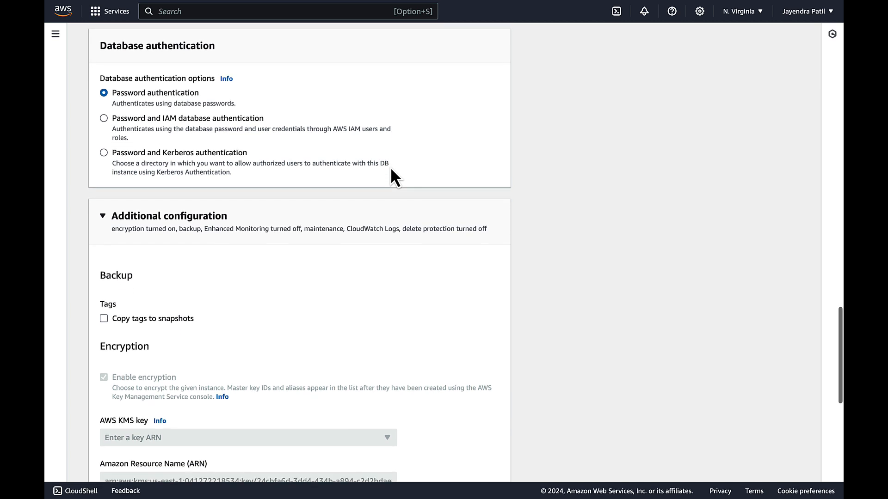
{"action": "scroll", "scroll_direction": "down", "scroll_amount": 3}
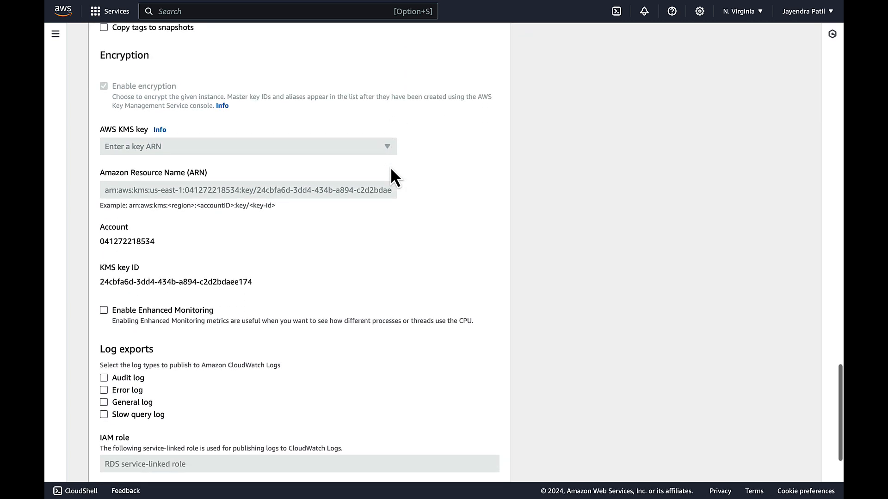
{"action": "scroll", "scroll_direction": "down", "scroll_amount": 3}
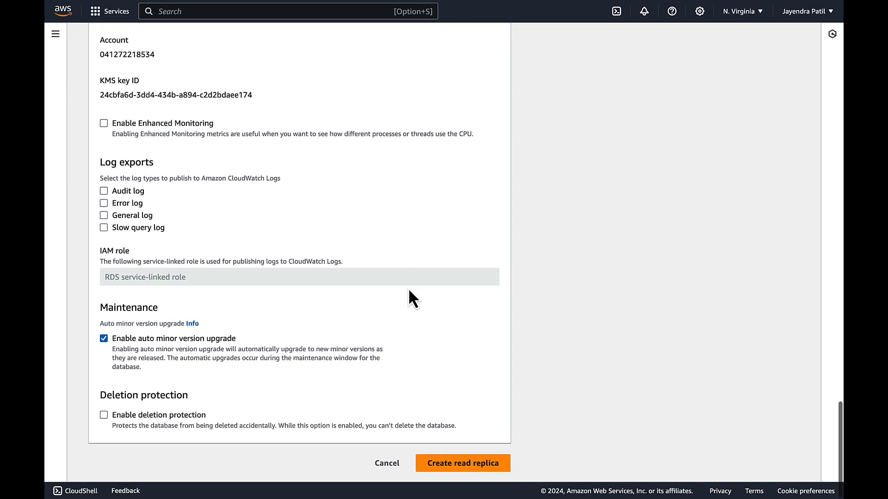
{"action": "mouse_move", "coordinate": [432, 391]}
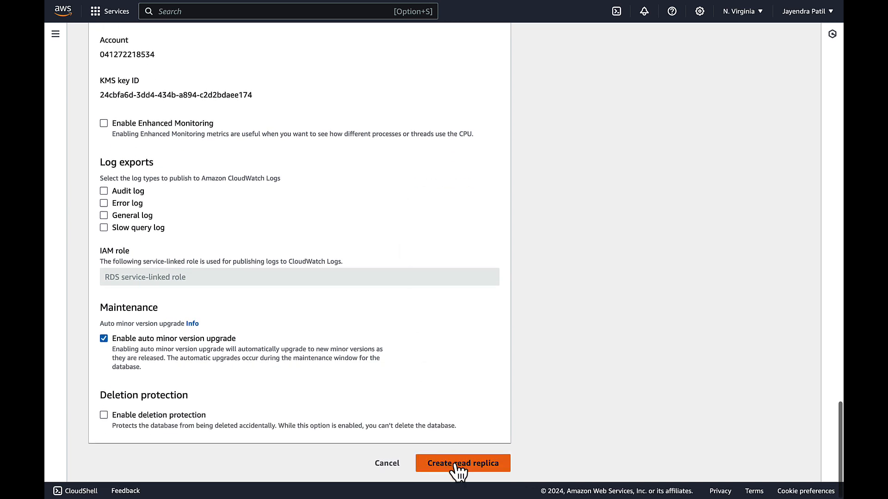
{"action": "left_click", "coordinate": [462, 463]}
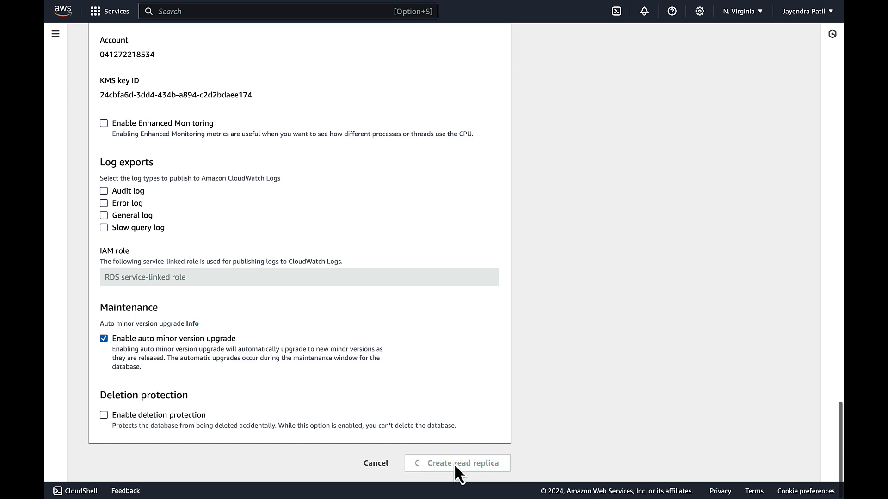
- Dismiss the notices and refresh the list until rds-demo-rr shows Available
{"action": "left_click", "coordinate": [456, 463]}
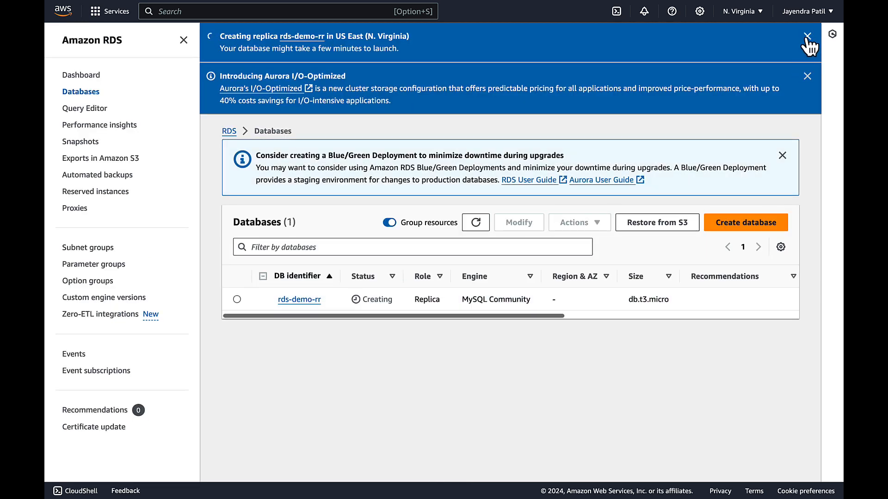
{"action": "left_click", "coordinate": [807, 36]}
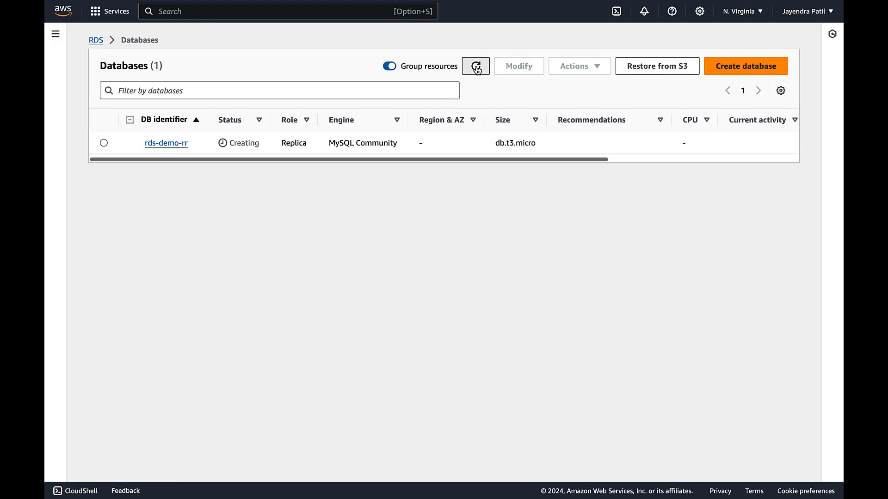
{"action": "left_click", "coordinate": [475, 66]}
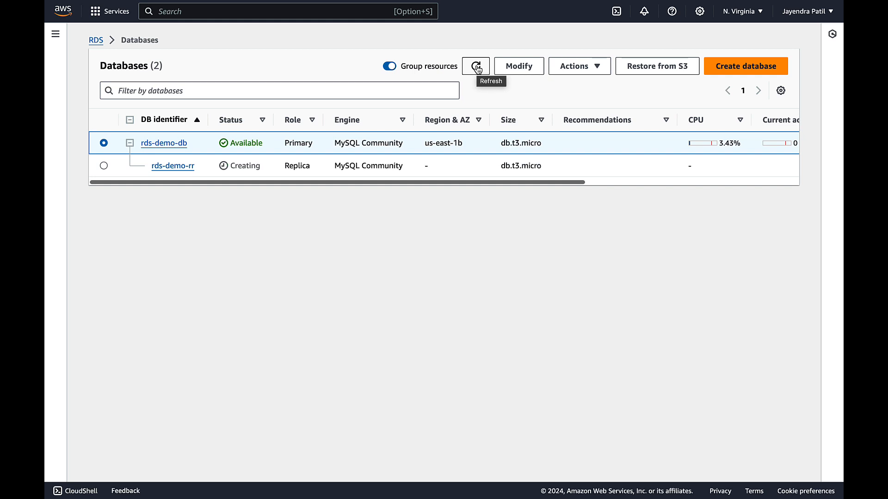
{"action": "left_click", "coordinate": [476, 66]}
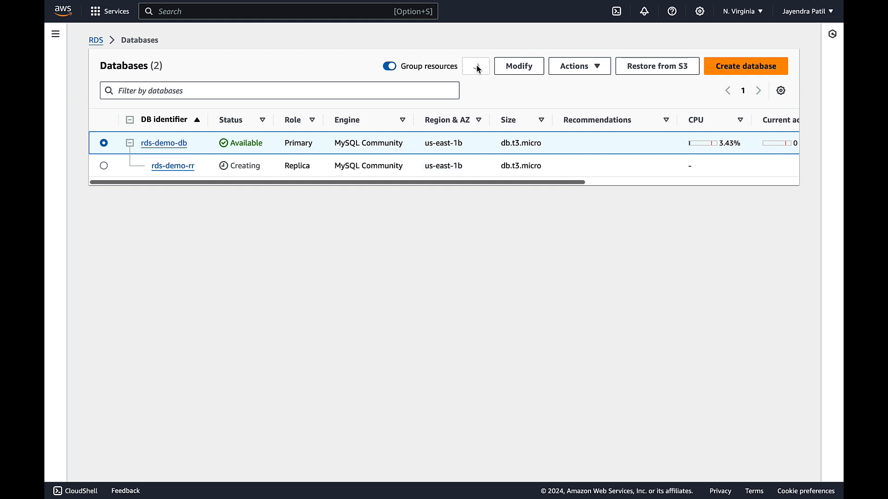
{"action": "mouse_move", "coordinate": [476, 65]}
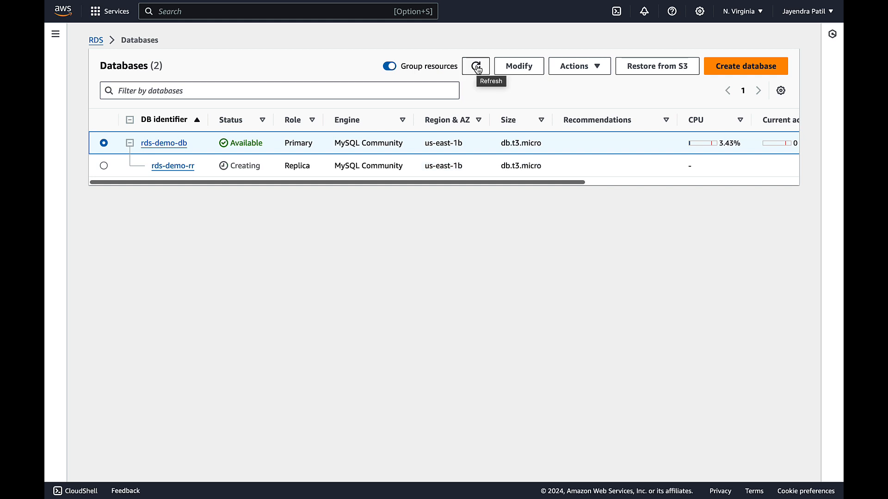
{"action": "left_click", "coordinate": [475, 65]}
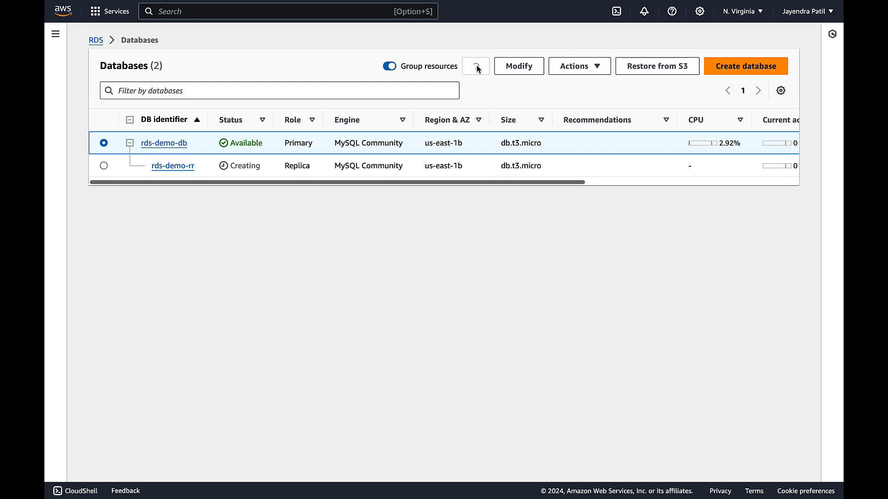
{"action": "left_click", "coordinate": [475, 66]}
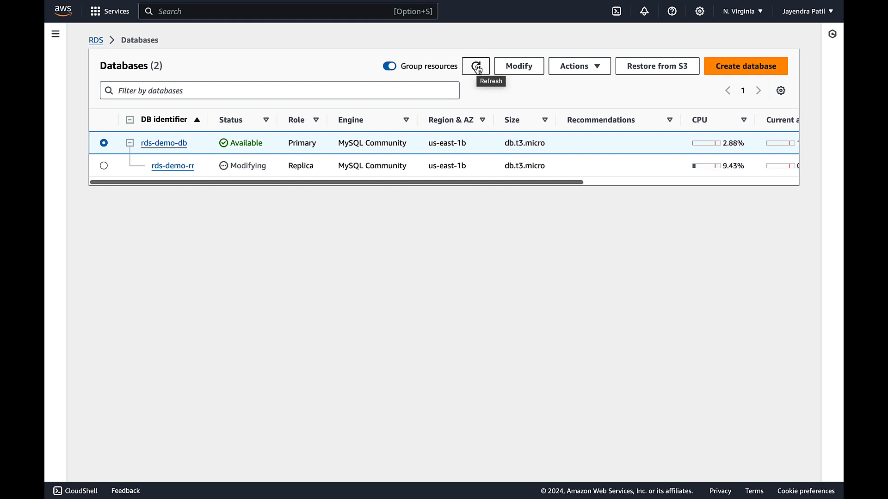
{"action": "left_click", "coordinate": [476, 66]}
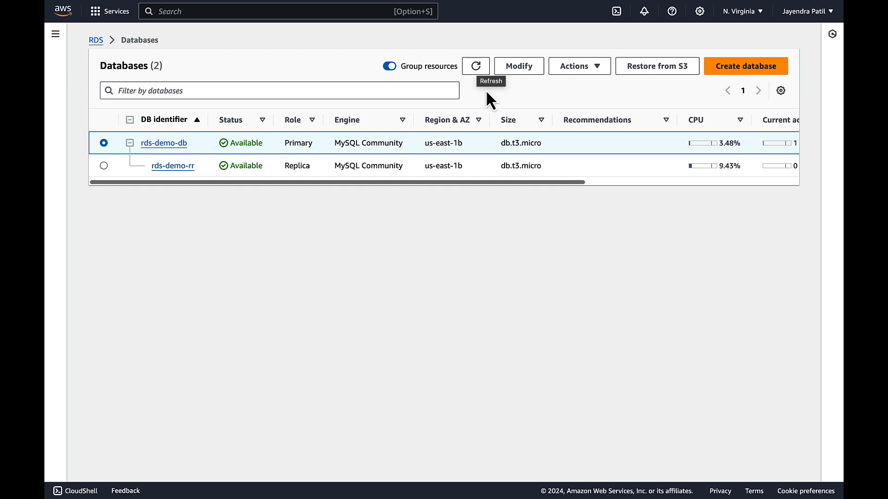
{"action": "mouse_move", "coordinate": [164, 142]}
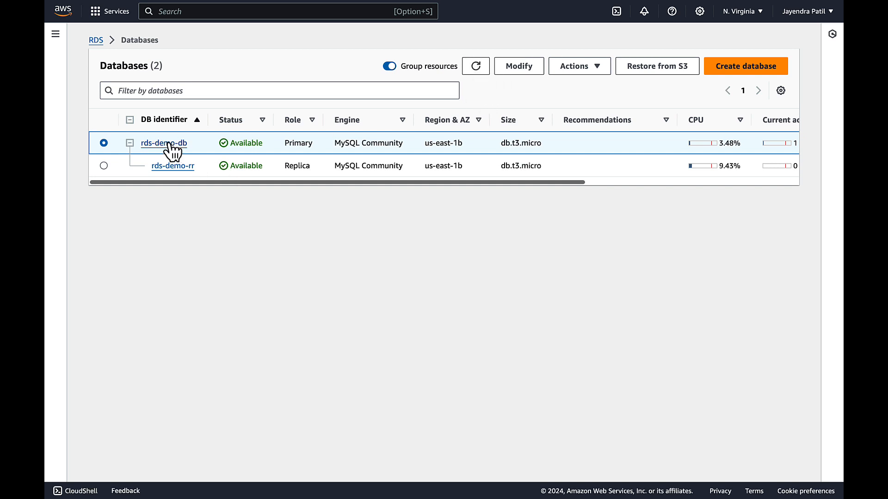
- View rds-demo-rr's connectivity details and endpoint from rds-demo-db's Related list, then reopen rds-demo-db
{"action": "left_click", "coordinate": [164, 143]}
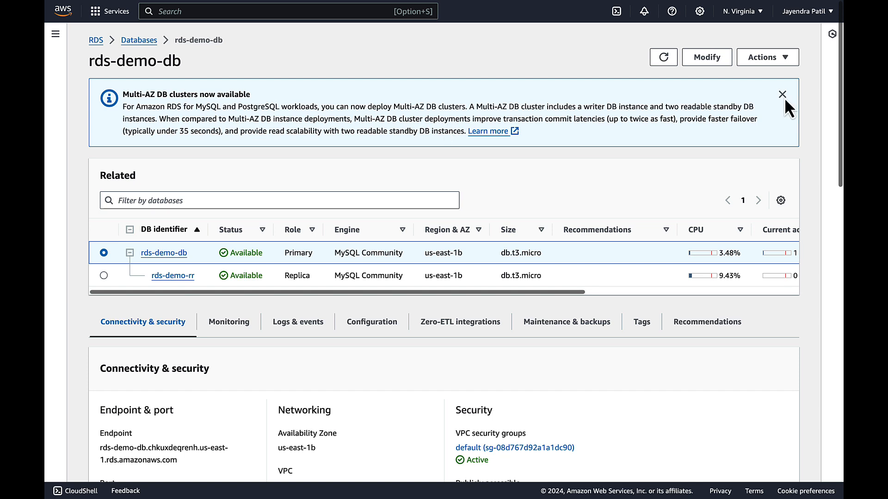
{"action": "left_click", "coordinate": [782, 94]}
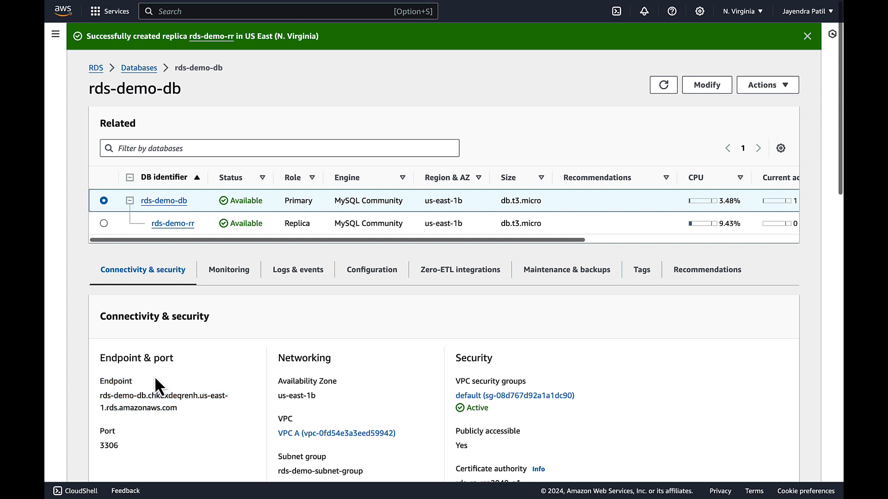
{"action": "left_click", "coordinate": [104, 223]}
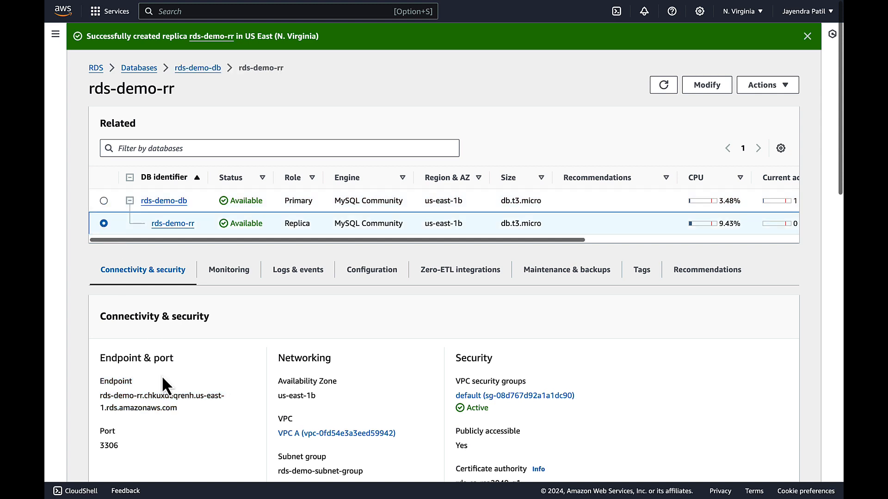
{"action": "left_click_drag", "start_coordinate": [101, 380], "coordinate": [177, 408]}
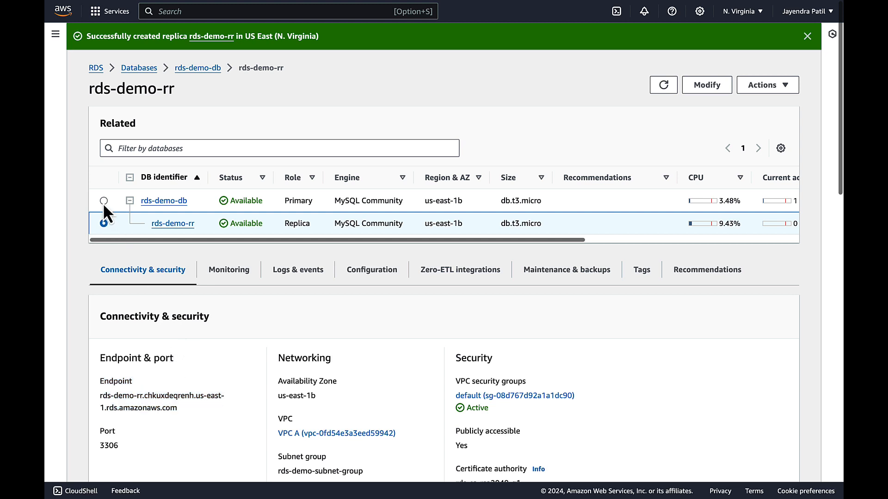
{"action": "left_click", "coordinate": [104, 199]}
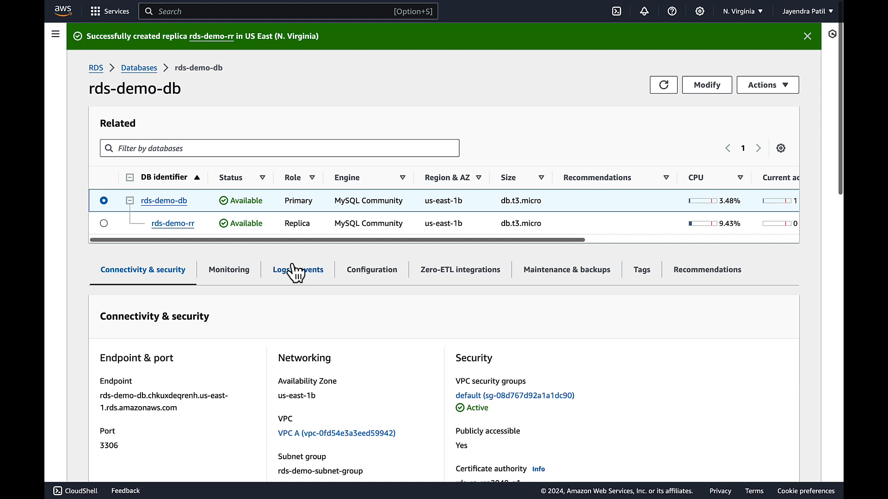
- Review Recent events for rds-demo-db, then for replica rds-demo-rr
{"action": "left_click", "coordinate": [297, 269]}
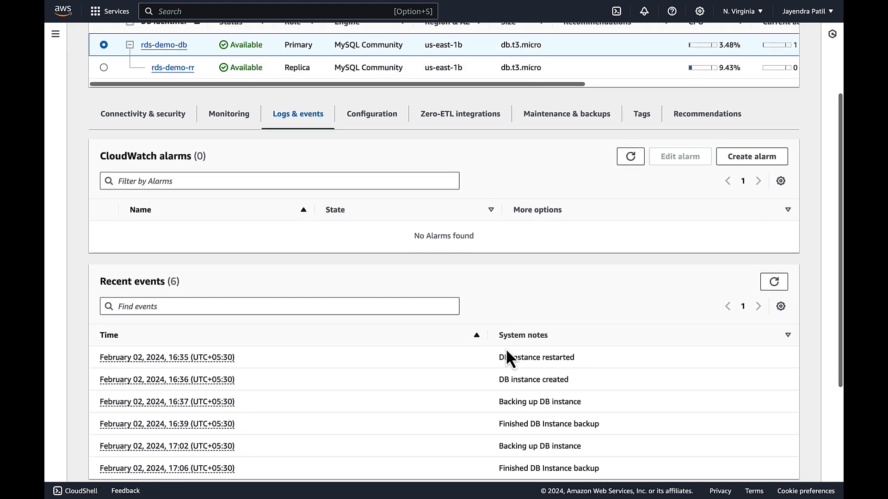
{"action": "scroll", "scroll_direction": "down", "scroll_amount": 3}
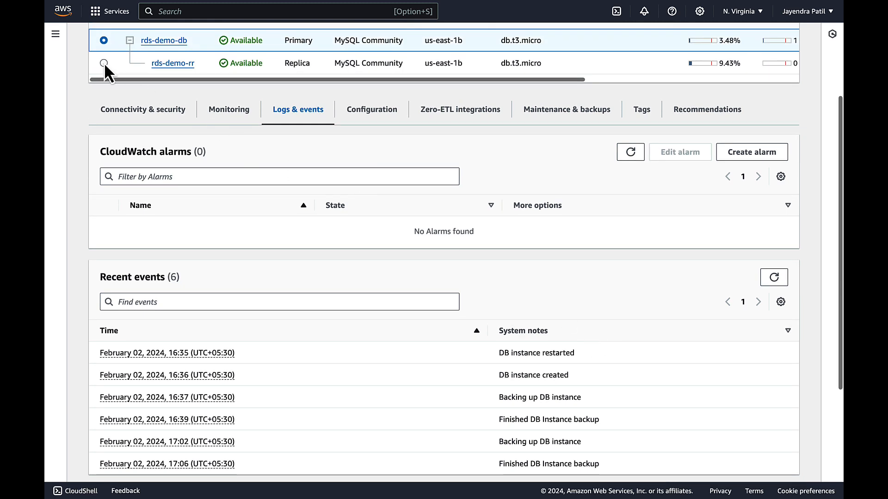
{"action": "left_click", "coordinate": [104, 63]}
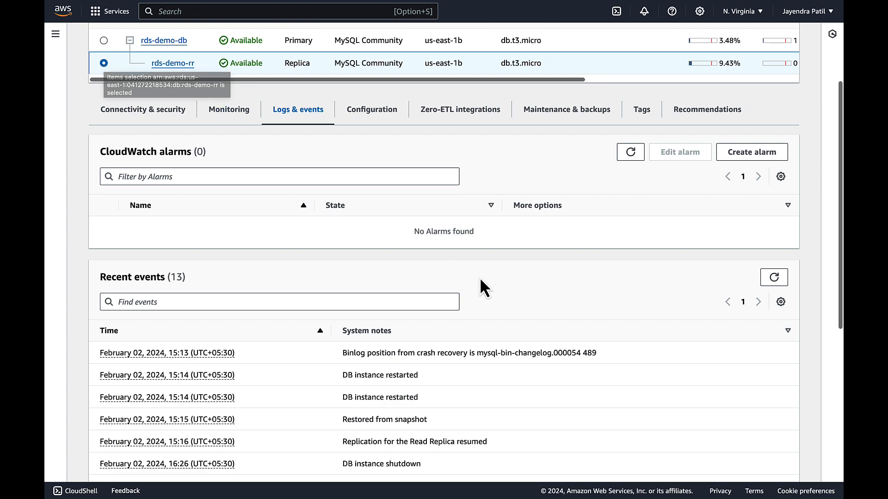
{"action": "scroll", "scroll_direction": "down", "scroll_amount": 3}
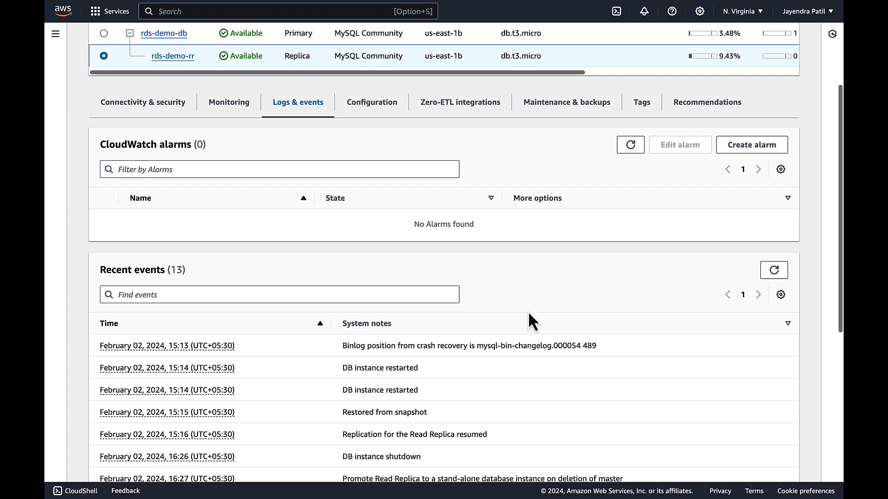
{"action": "scroll", "scroll_direction": "down", "scroll_amount": 3}
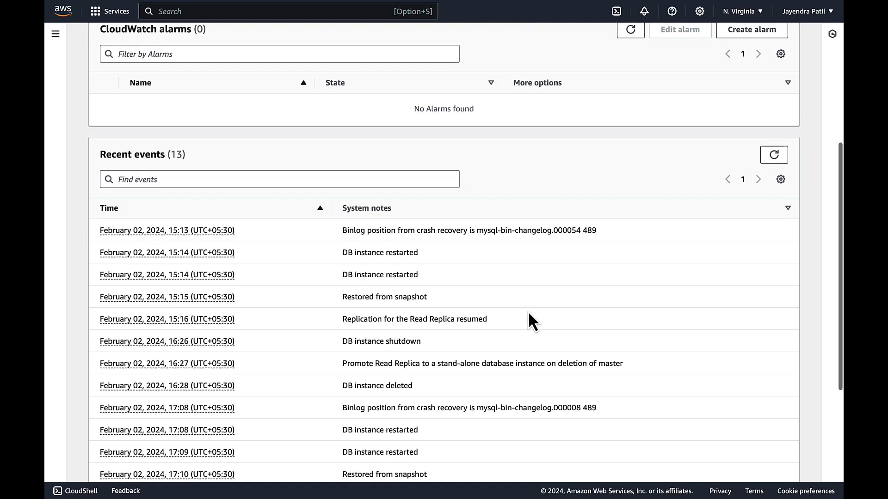
{"action": "scroll", "scroll_direction": "down", "scroll_amount": 3}
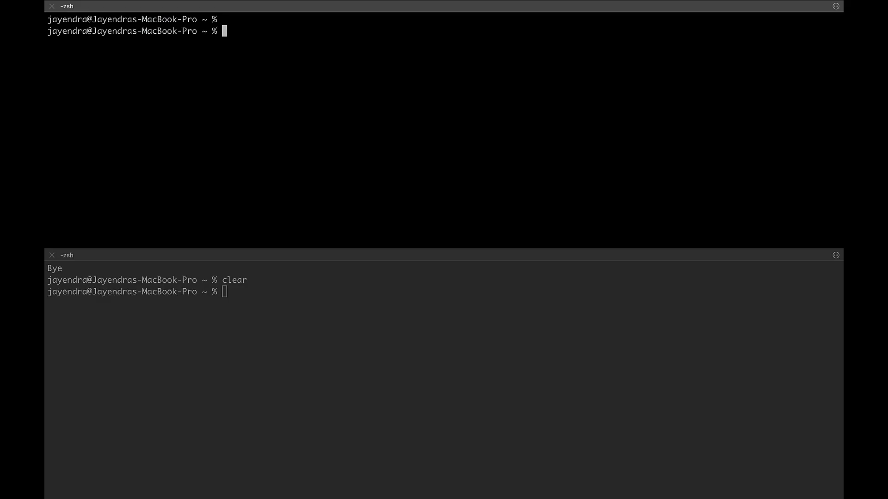
- Connect mysql as admin to the rds-demo-db and rds-demo-rr endpoints in two sessions
{"action": "type", "text": "mysql -h rds-demo-db.chkuxdeqrenh.us-east-1.rds.amazonaws.com -u"}
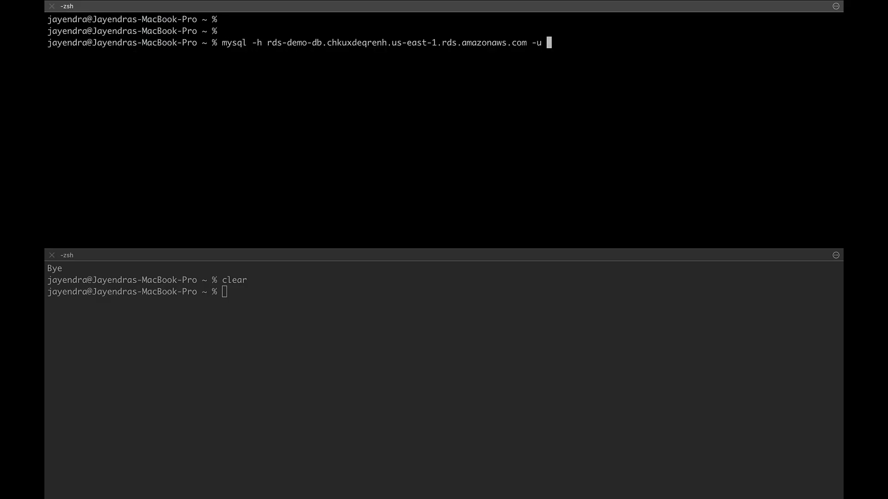
{"action": "type", "text": "admin -p"}
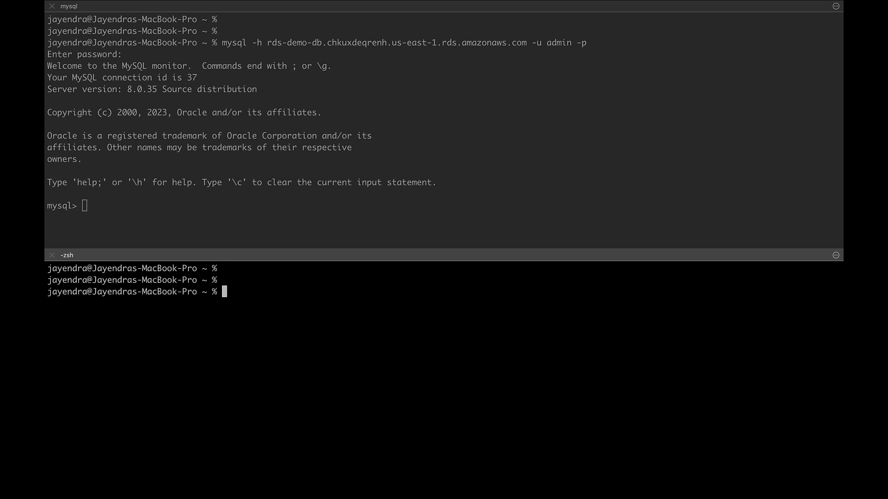
{"action": "type", "text": "mysql -h rds-demo-rr.chkuxdeqrenh.us-east-1.rds.amazonaws.com"}
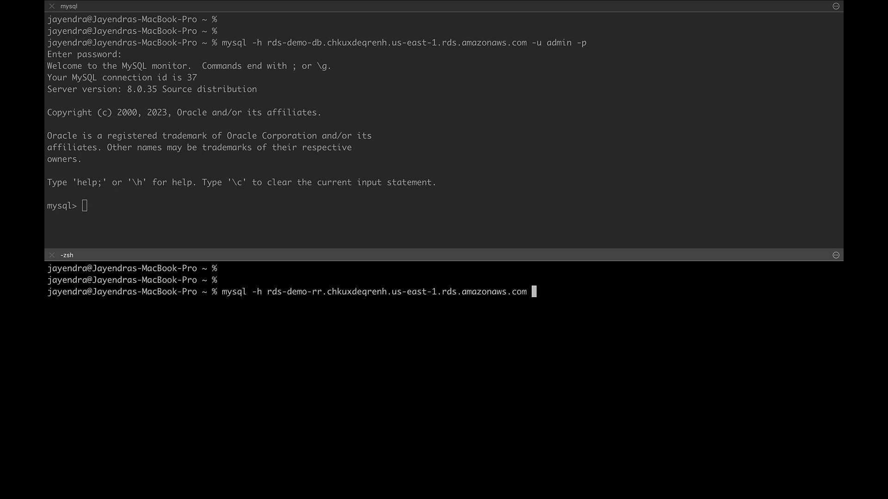
{"action": "type", "text": "-u admin -p"}
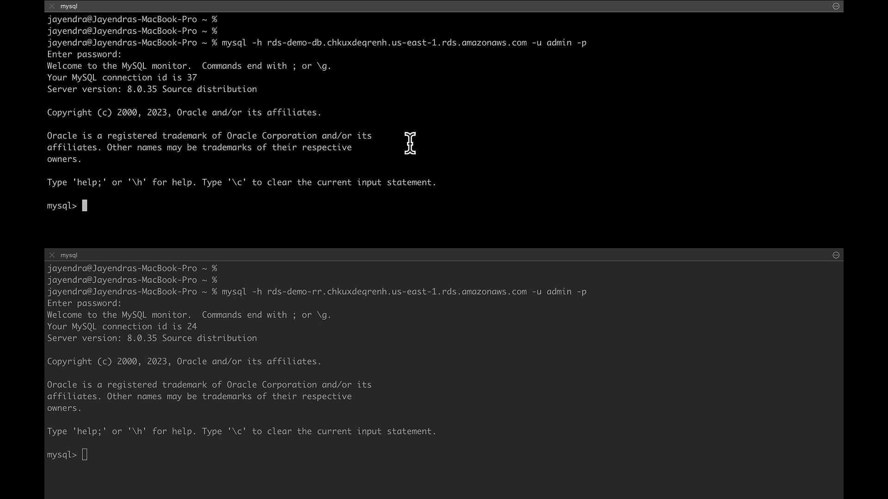
- On rds-demo-db, check master and slave status and create the books database
{"action": "type", "text": "show master status;"}
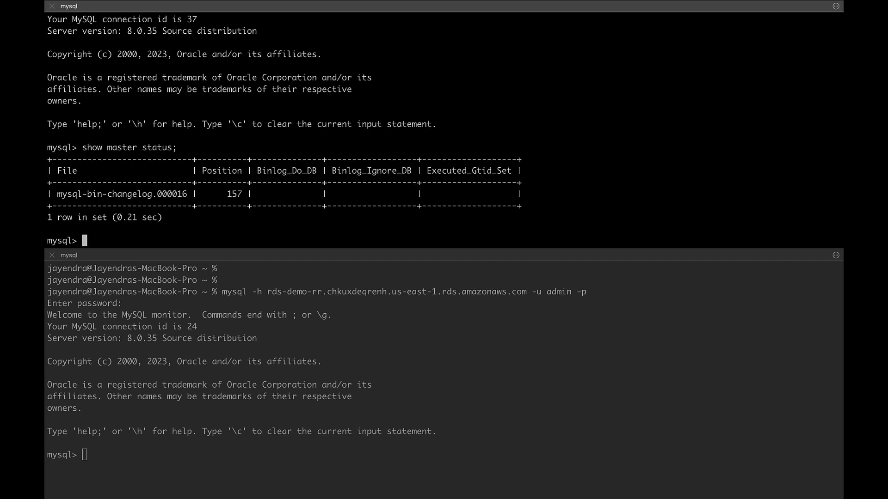
{"action": "type", "text": "show slave status;"}
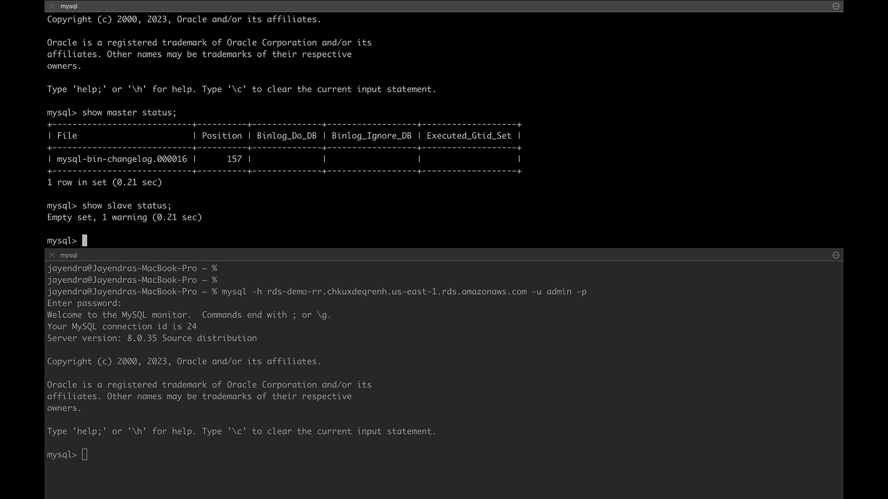
{"action": "type", "text": "create database"}
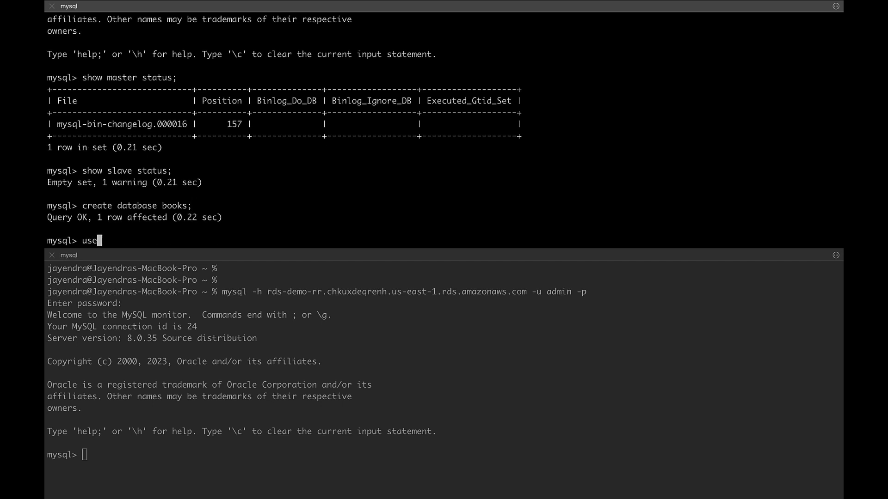
{"action": "type", "text": "books;"}
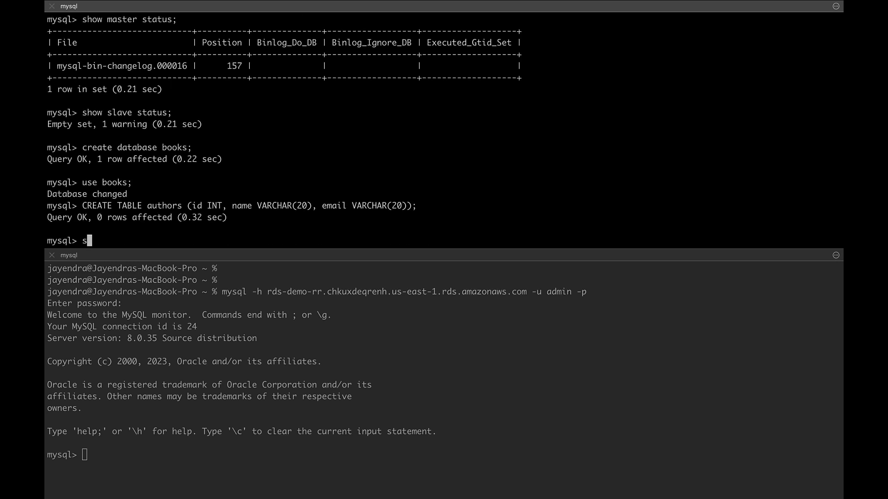
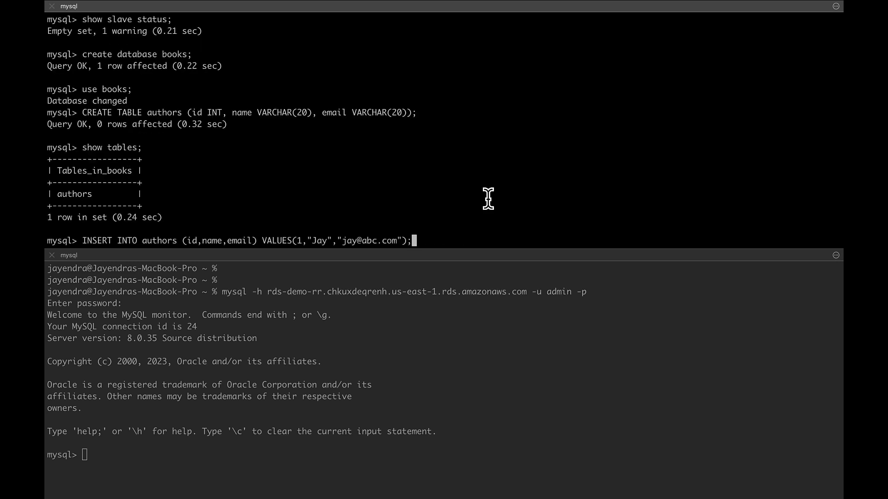
{"action": "key", "text": "enter"}
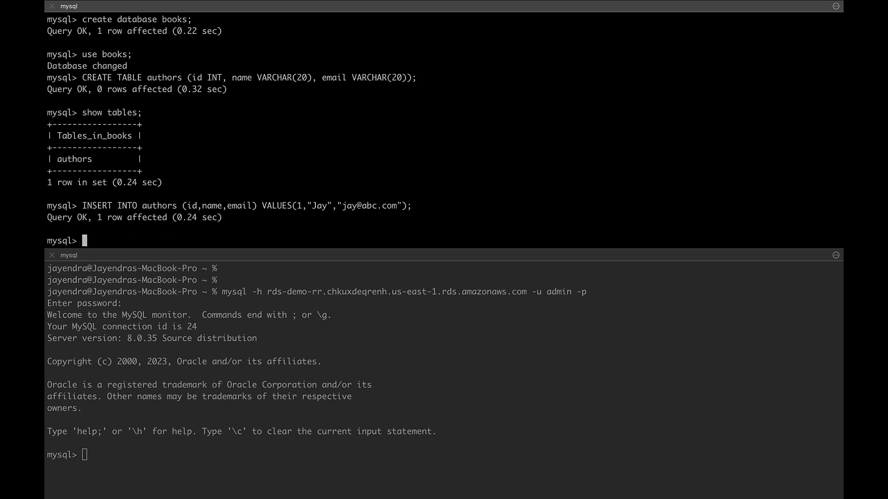
{"action": "type", "text": "select * from authors;"}
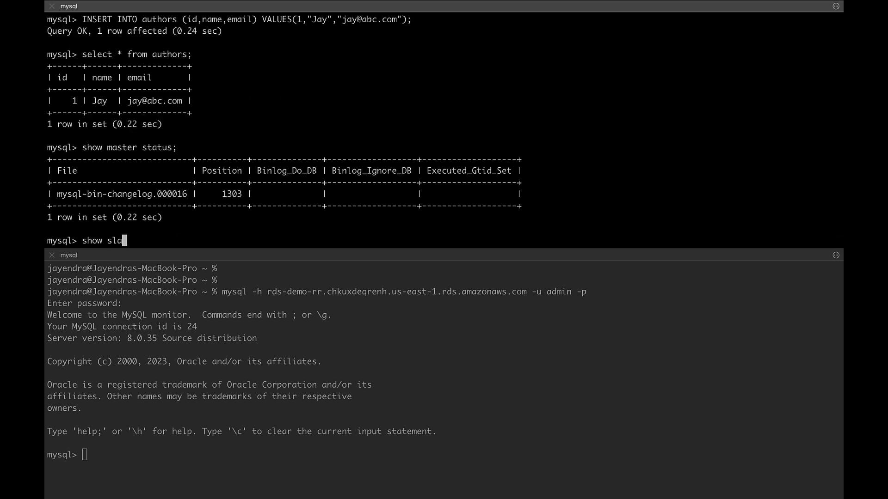
{"action": "key", "text": "Return"}
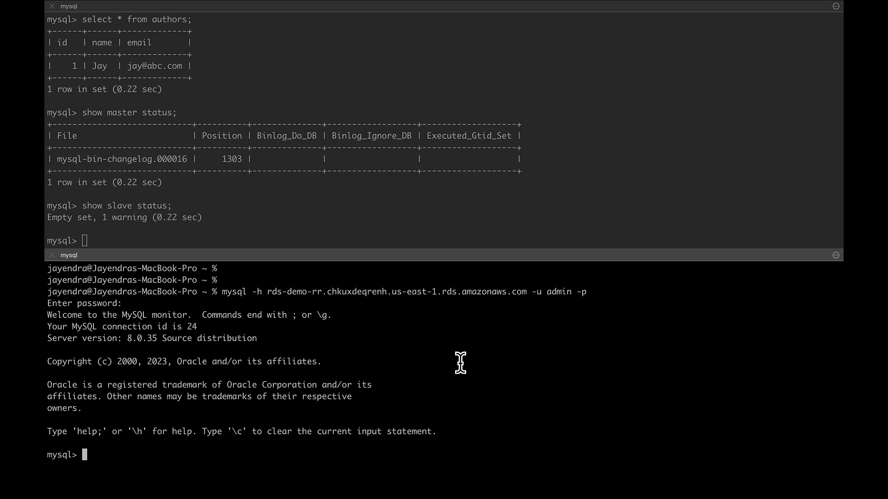
- On rds-demo-rr, list databases and tables in books and select authors to confirm Jay's row
{"action": "type", "text": "s"}
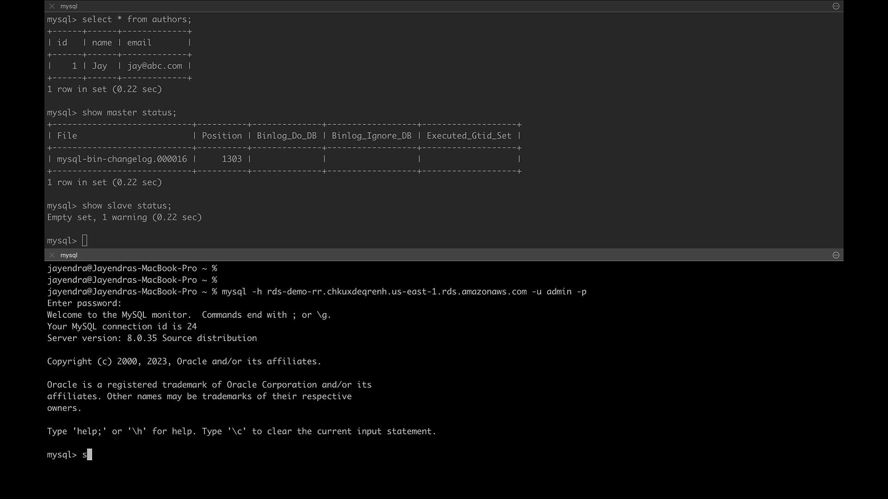
{"action": "type", "text": "how databases;"}
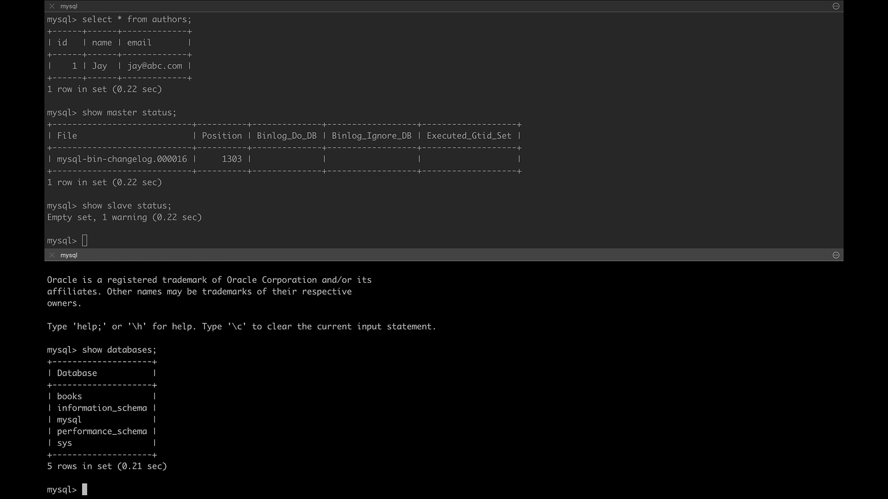
{"action": "type", "text": "use books;"}
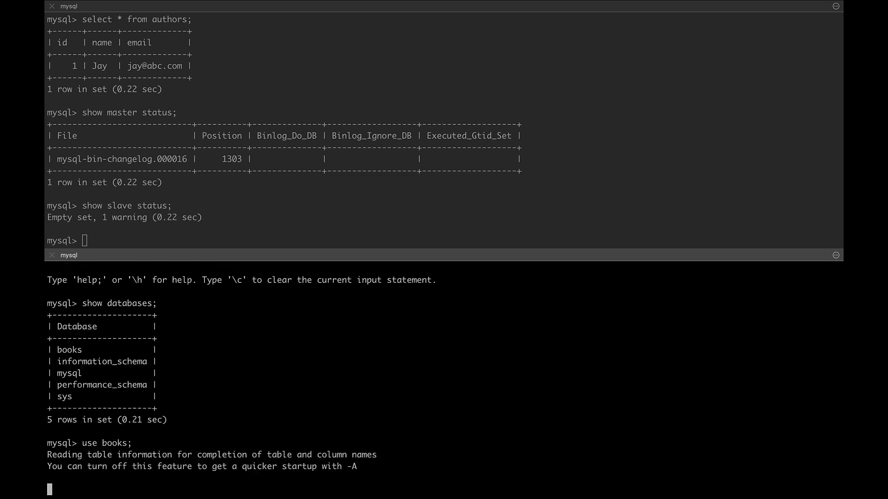
{"action": "type", "text": "show tables;"}
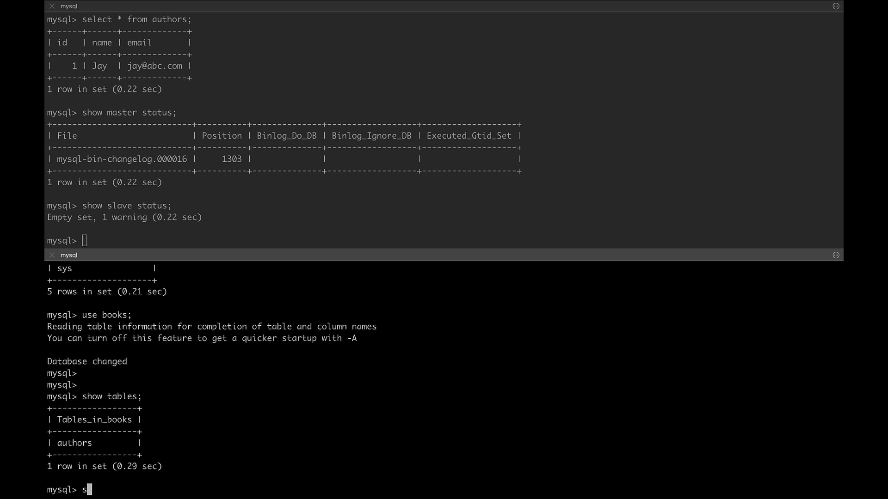
{"action": "type", "text": "elect * from au"}
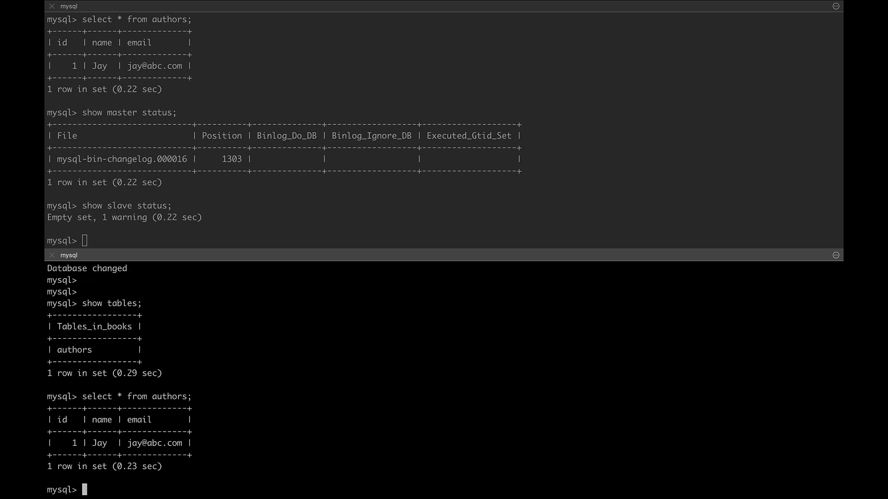
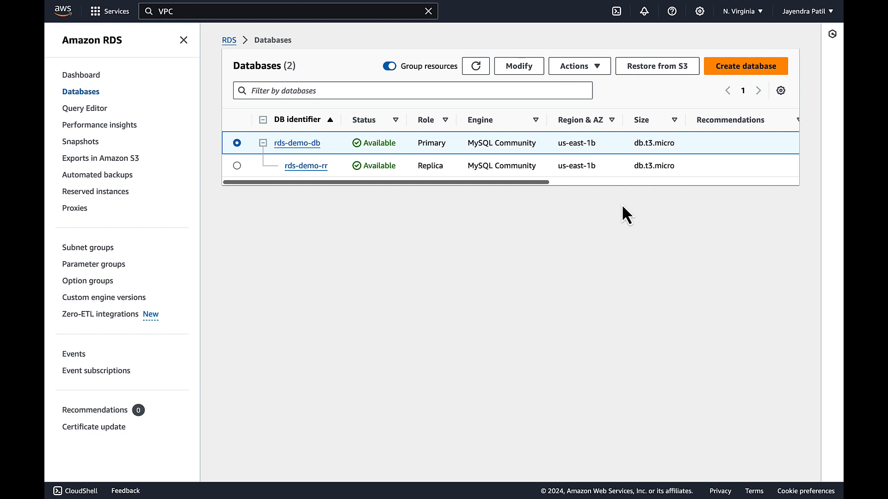
- Choose Promote from the Actions menu for read replica rds-demo-rr
{"action": "left_click", "coordinate": [237, 166]}
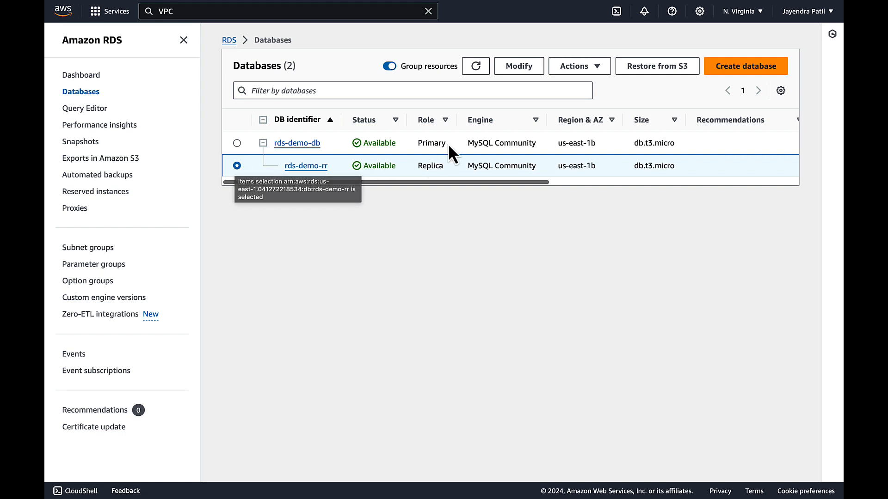
{"action": "left_click", "coordinate": [574, 66]}
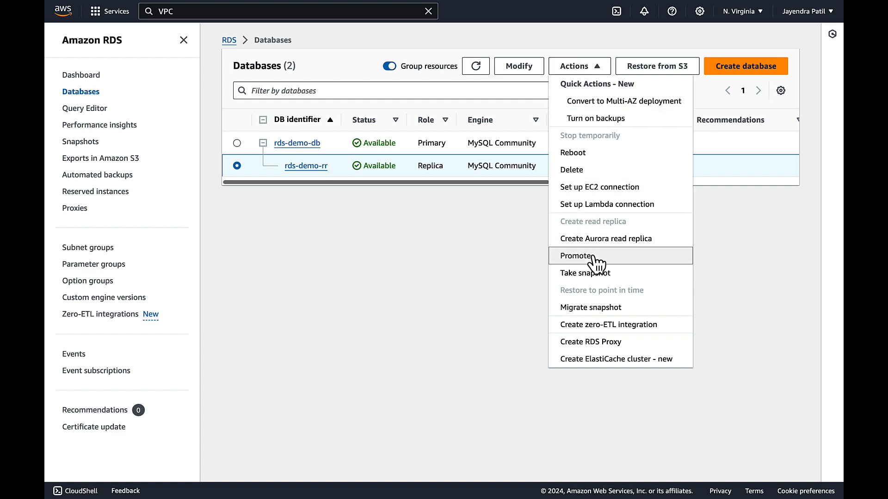
{"action": "left_click", "coordinate": [576, 255]}
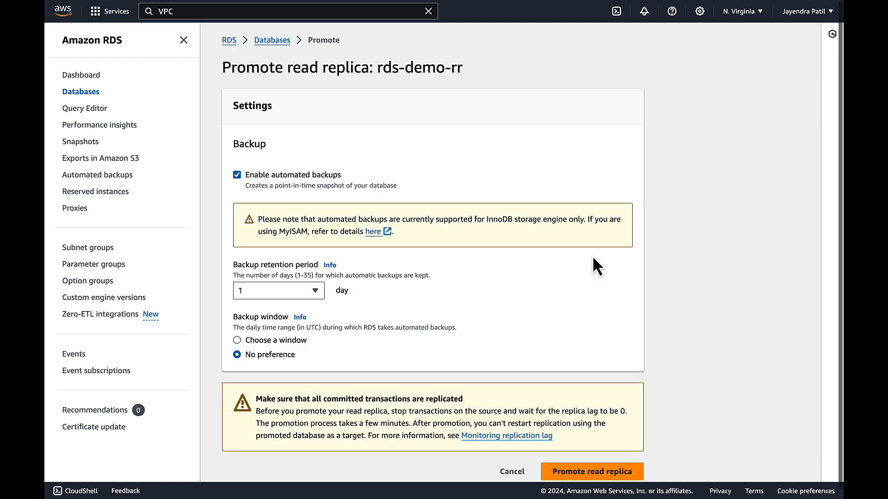
{"action": "mouse_move", "coordinate": [598, 273]}
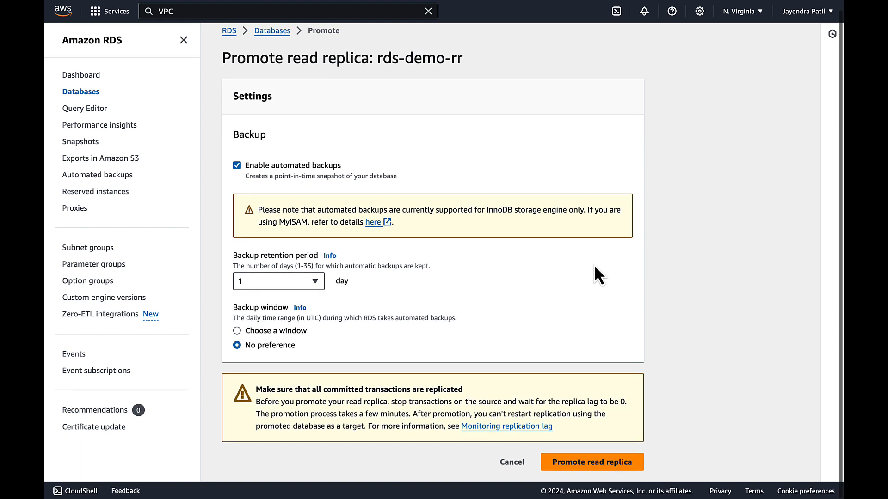
{"action": "mouse_move", "coordinate": [592, 462]}
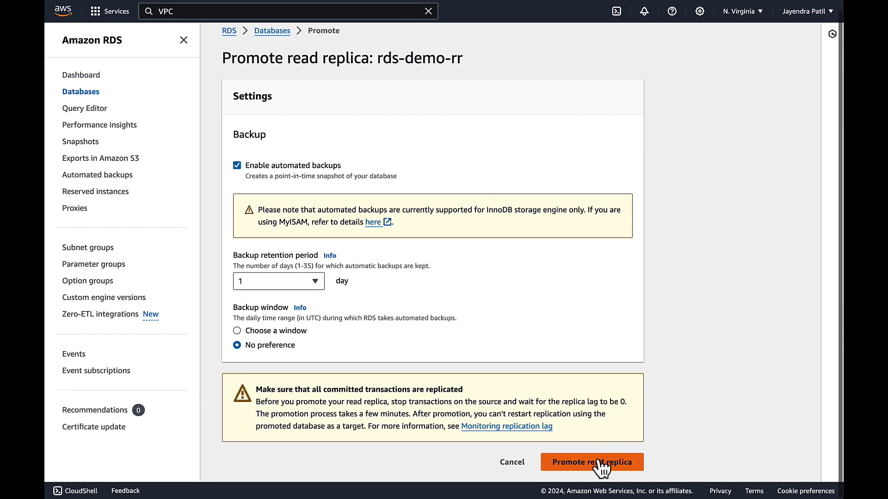
{"action": "mouse_move", "coordinate": [596, 464]}
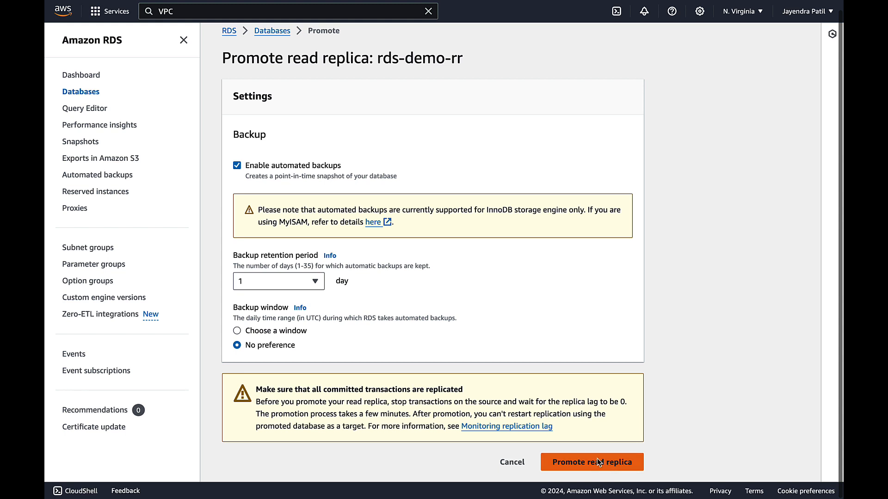
- Confirm promoting rds-demo-rr, dismiss the notices and hide the side navigation
{"action": "left_click", "coordinate": [591, 461]}
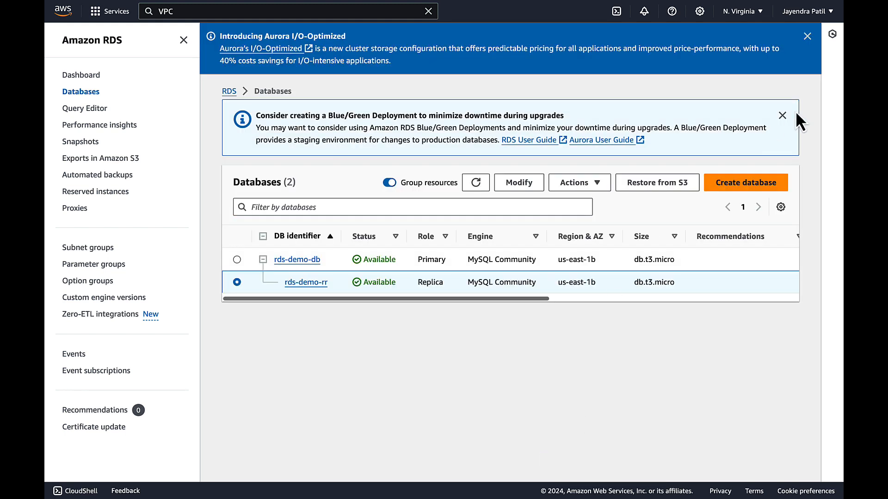
{"action": "left_click", "coordinate": [782, 115]}
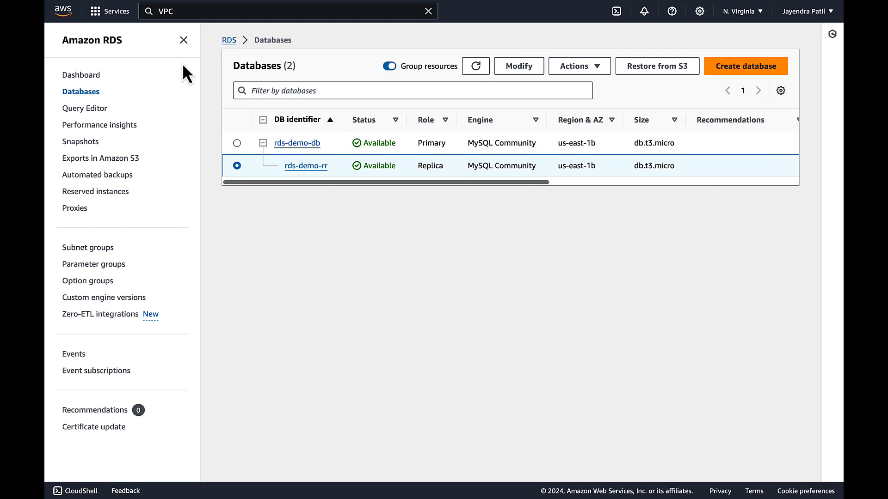
{"action": "left_click", "coordinate": [184, 40]}
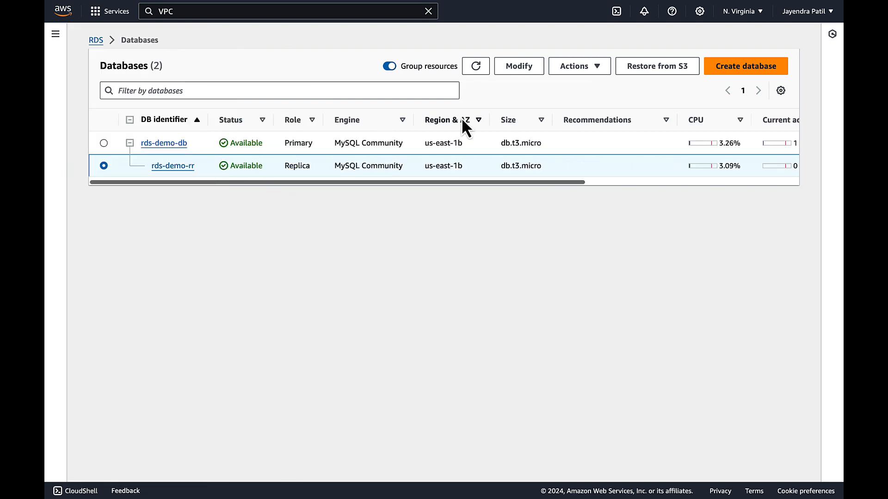
- Refresh the databases list until rds-demo-rr shows Modifying with role Instance
{"action": "left_click", "coordinate": [475, 67]}
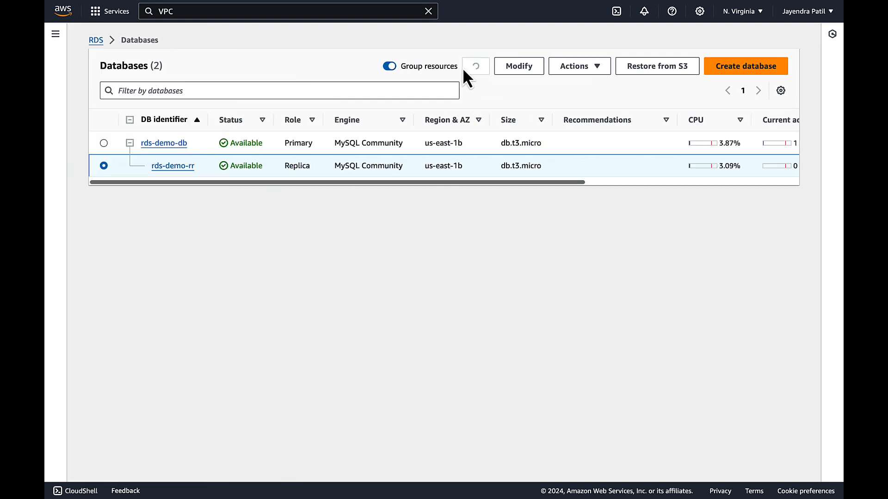
{"action": "left_click", "coordinate": [476, 66]}
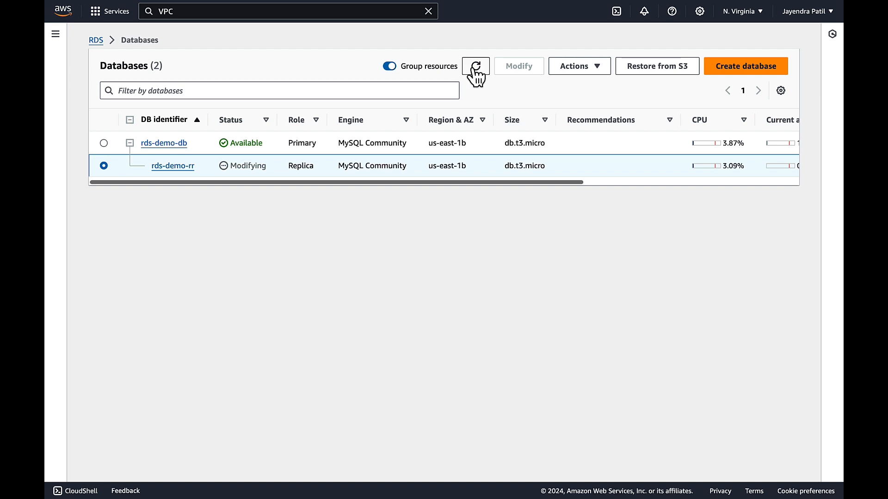
{"action": "mouse_move", "coordinate": [476, 65]}
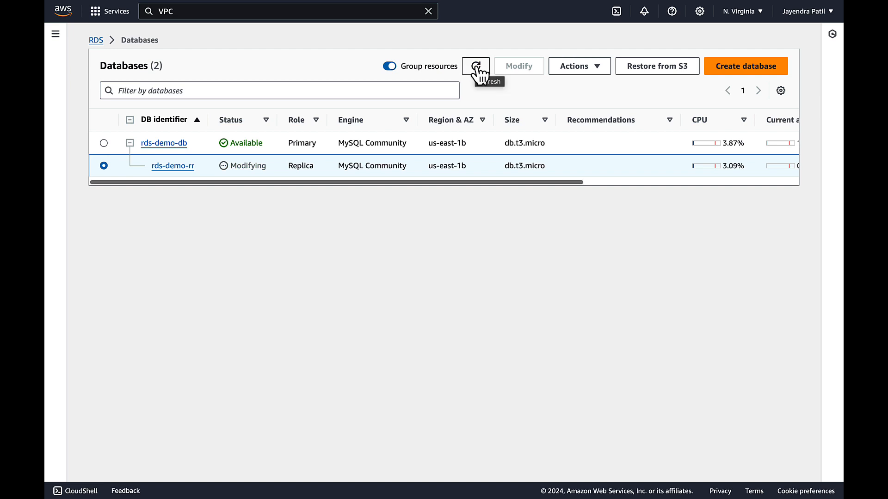
{"action": "left_click", "coordinate": [476, 66]}
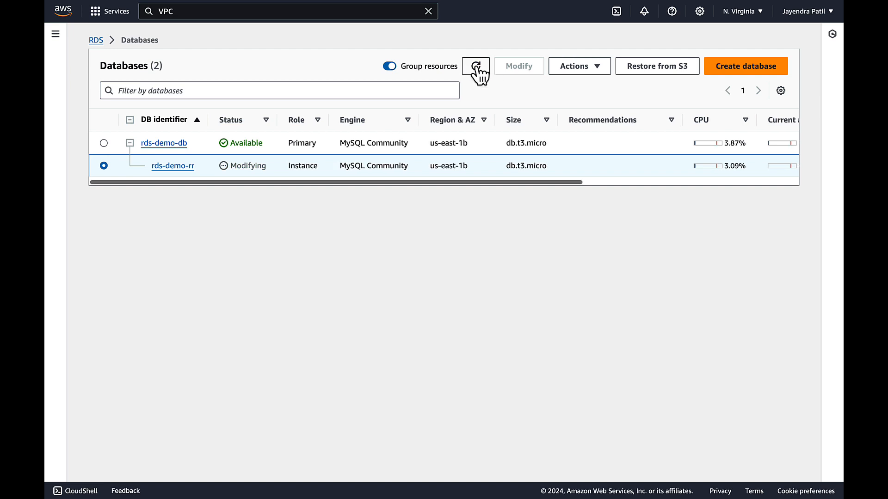
{"action": "left_click", "coordinate": [475, 66]}
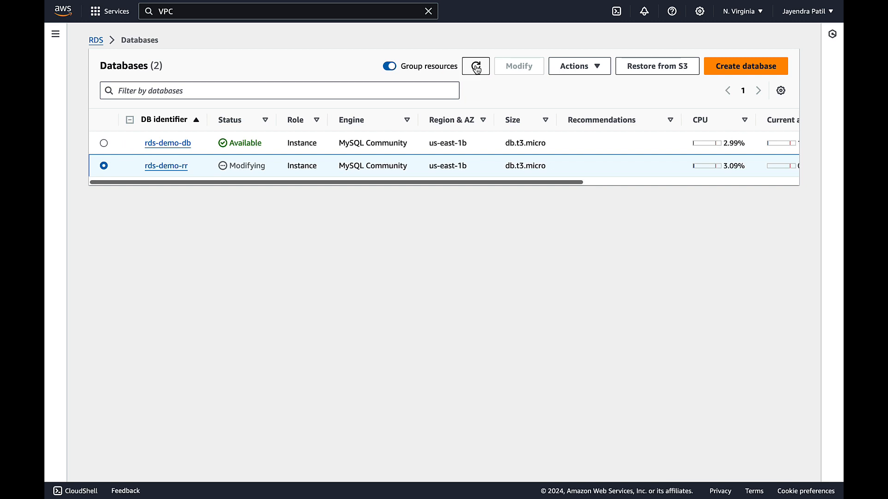
{"action": "mouse_move", "coordinate": [476, 67]}
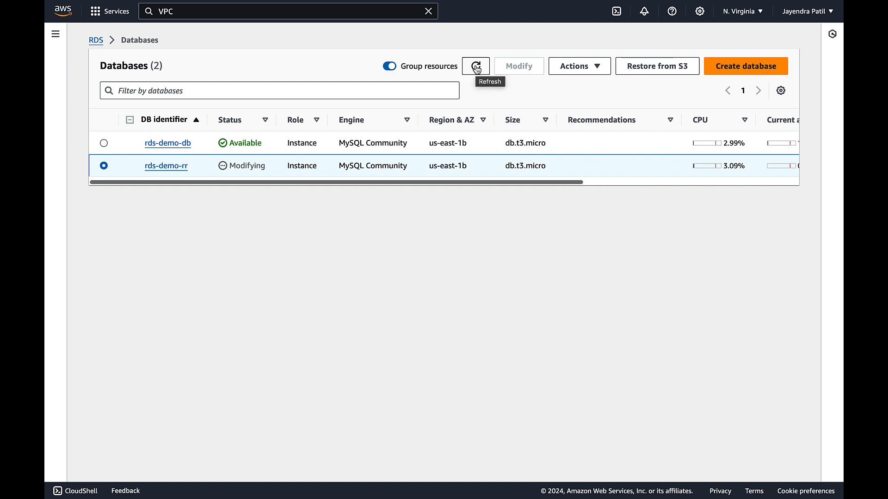